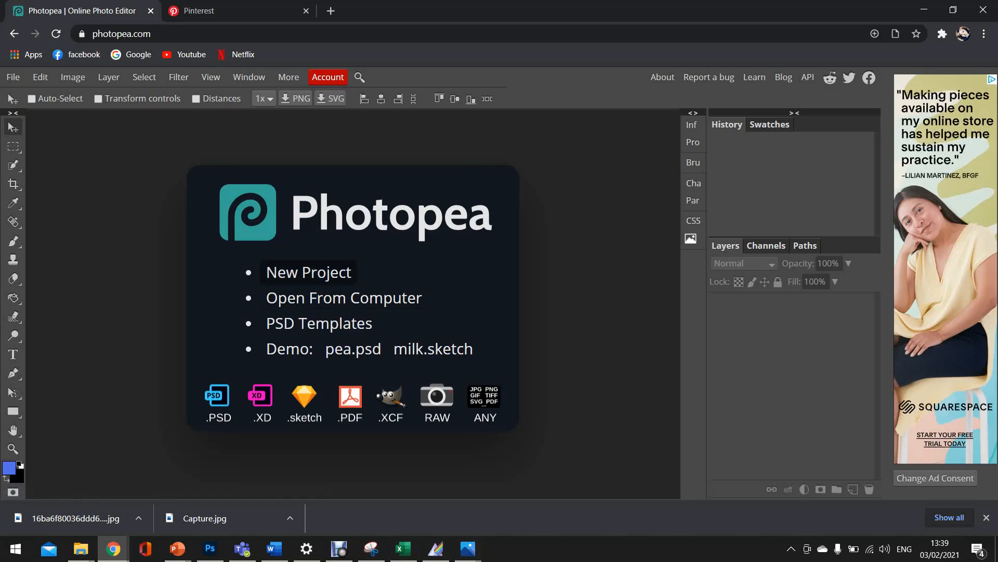
Create a new white A4 print project, 210 × 297 mm at 300 DPI.
left_click(308, 271)
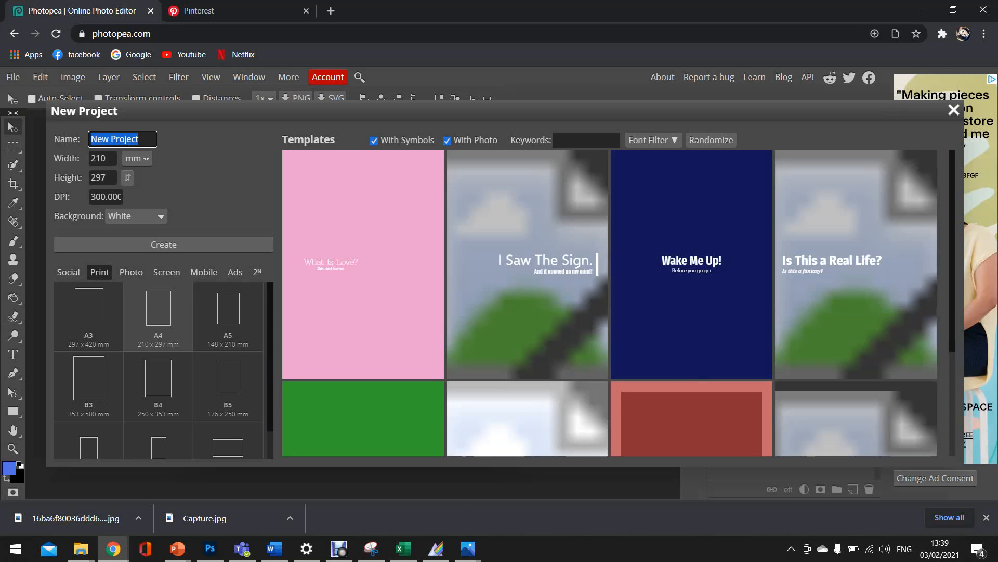
left_click(87, 312)
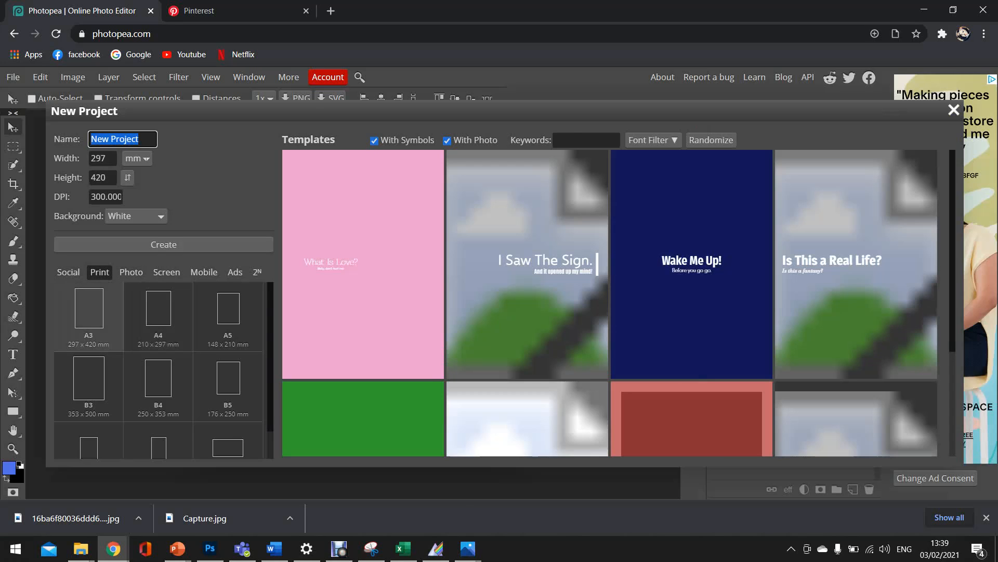
left_click(157, 312)
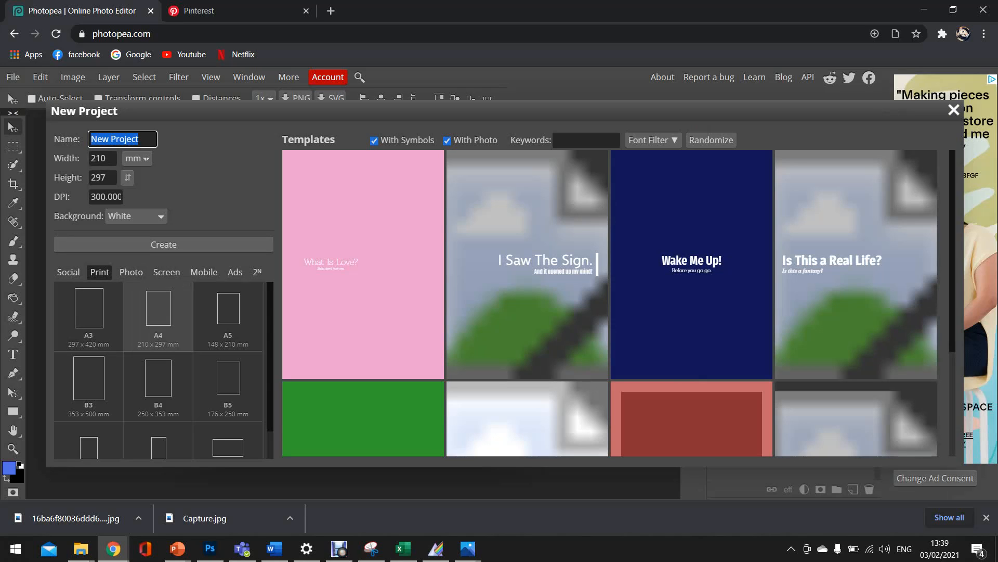
left_click(163, 244)
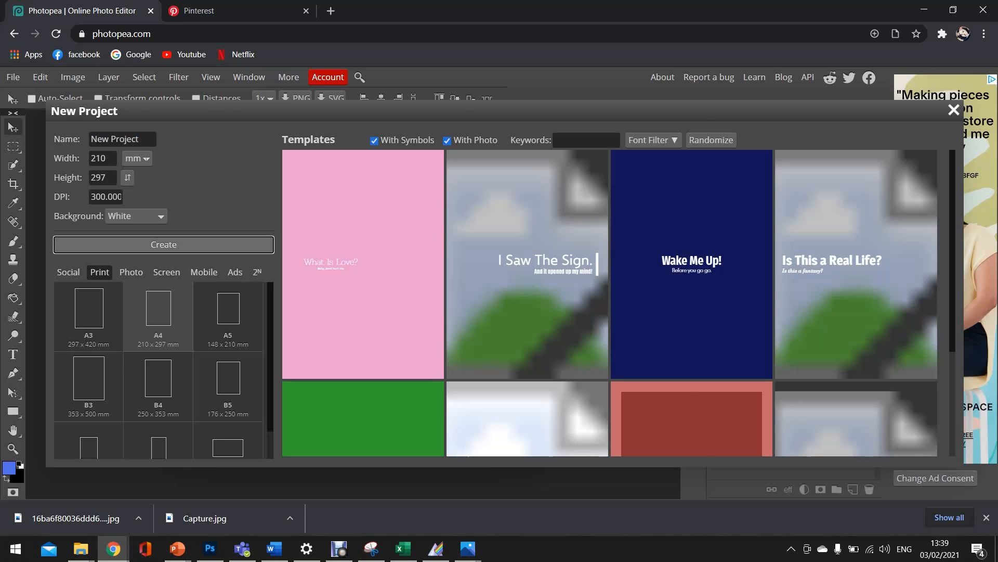
left_click(164, 243)
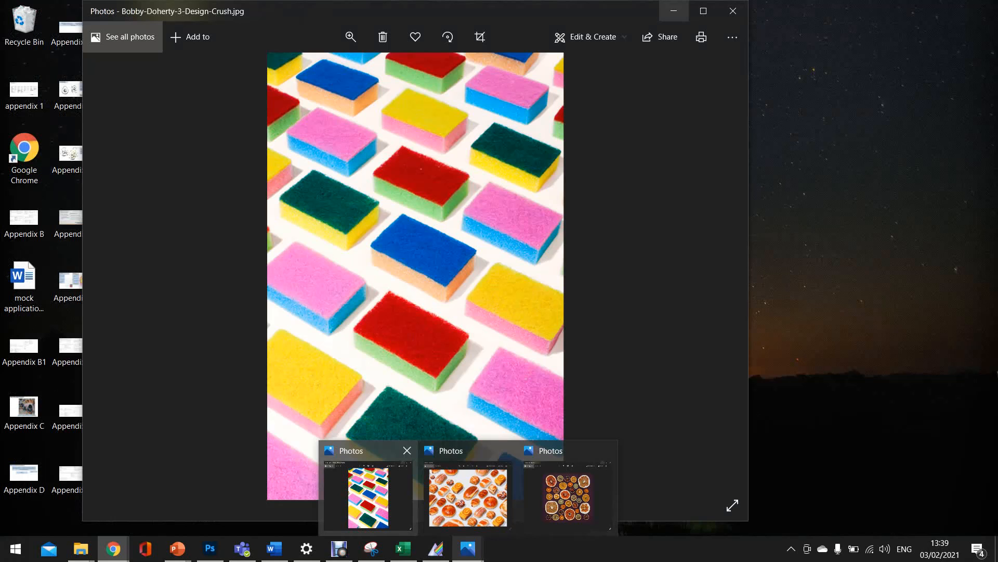
left_click(467, 495)
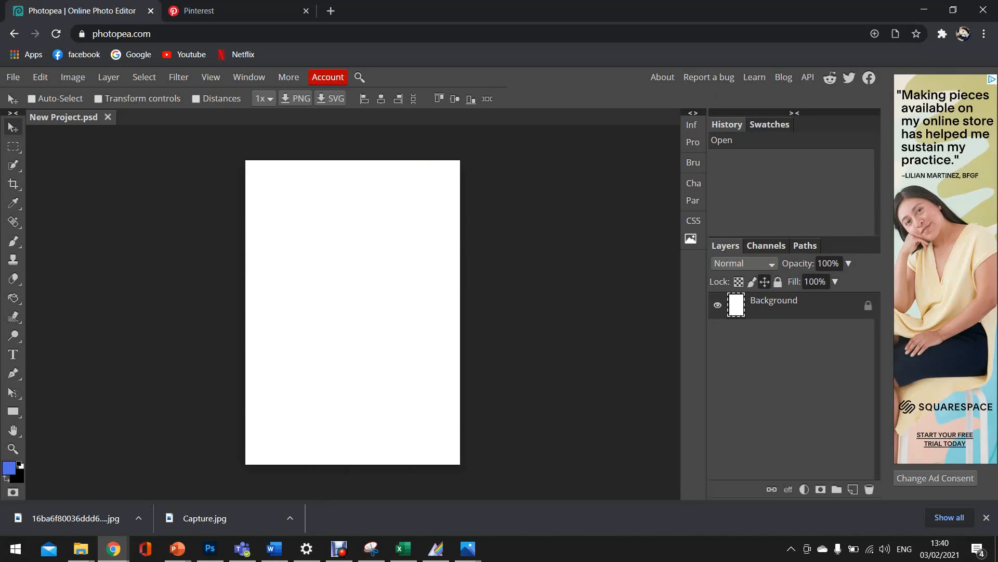
Unlock the Background layer in the Layers panel.
left_click(764, 282)
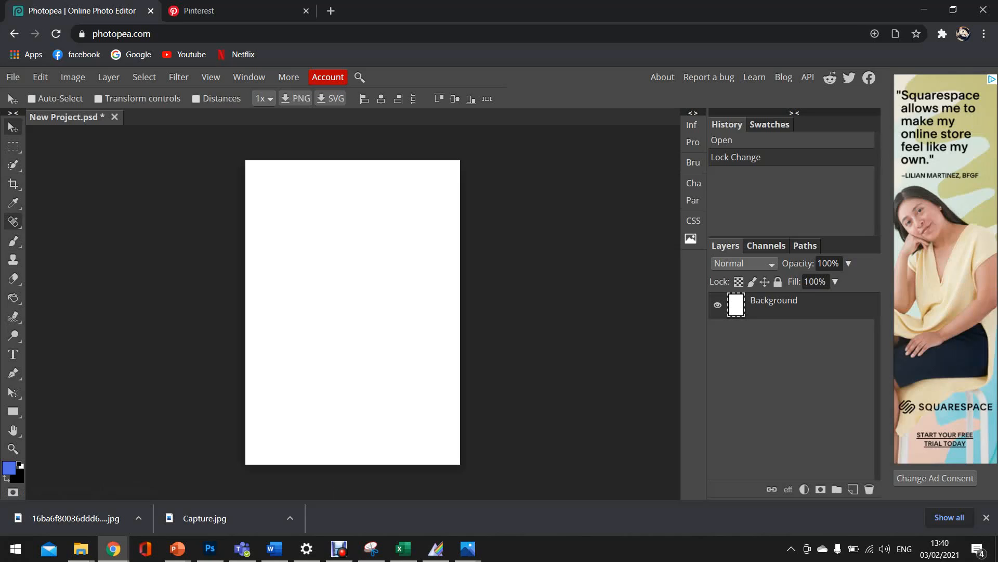
mouse_move(12, 242)
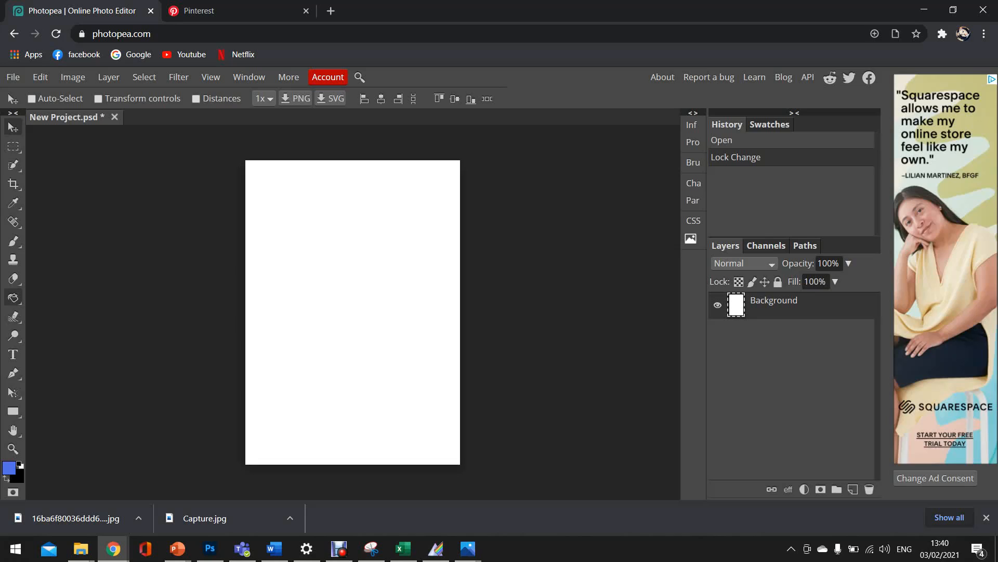
Activate the Paint Bucket flat-colour fill and choose blue #5372e8 as foreground.
left_click(13, 298)
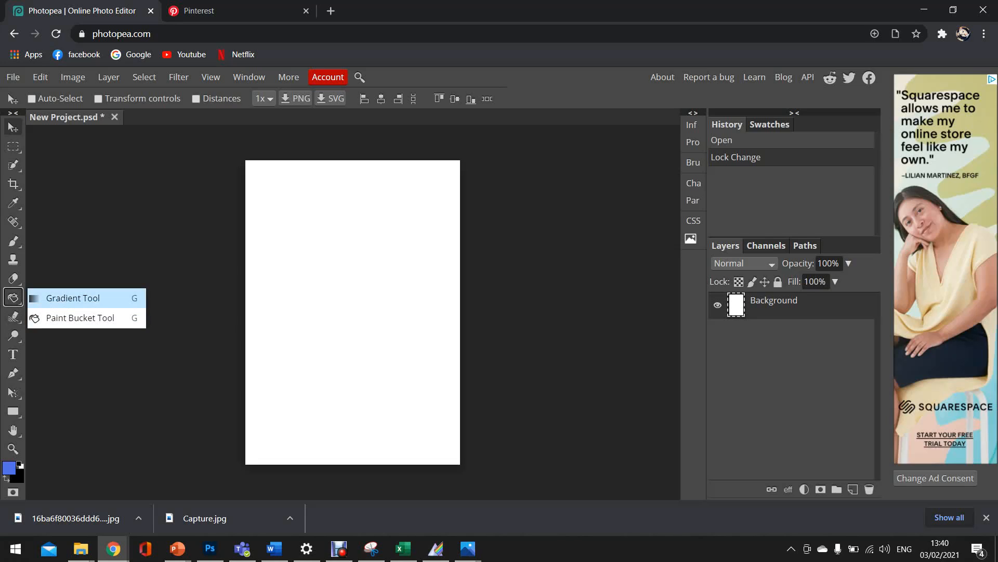
left_click(72, 299)
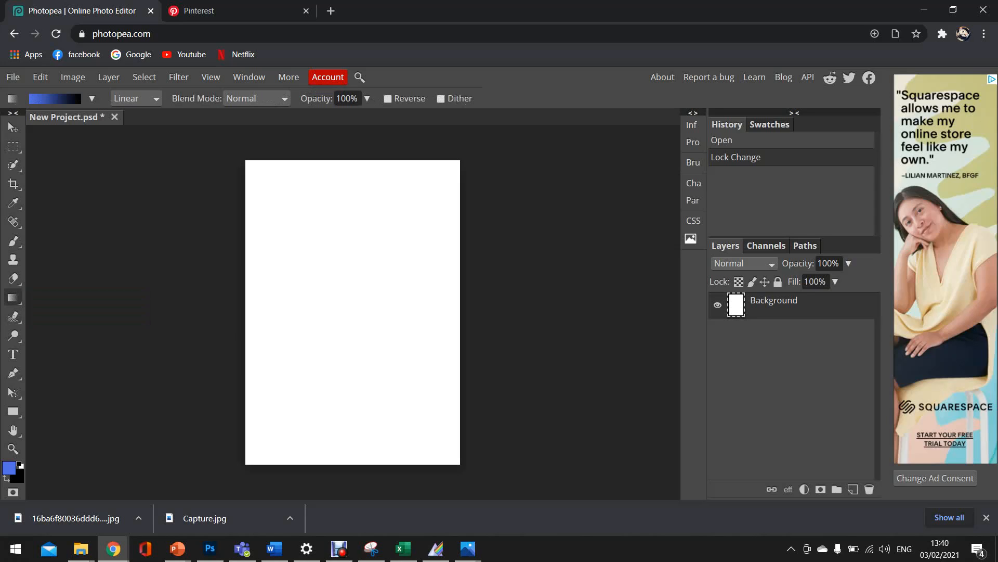
left_click(12, 297)
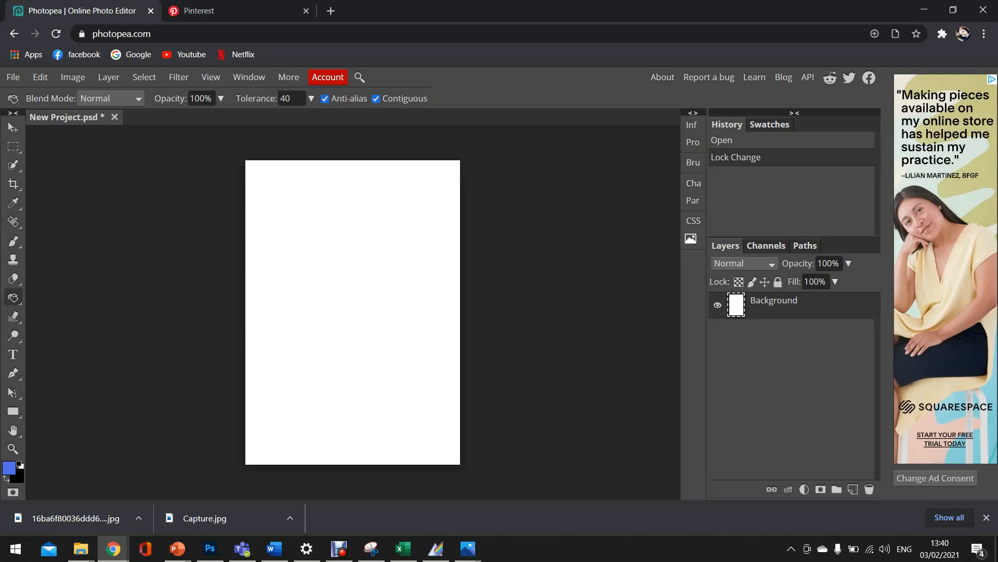
left_click(10, 470)
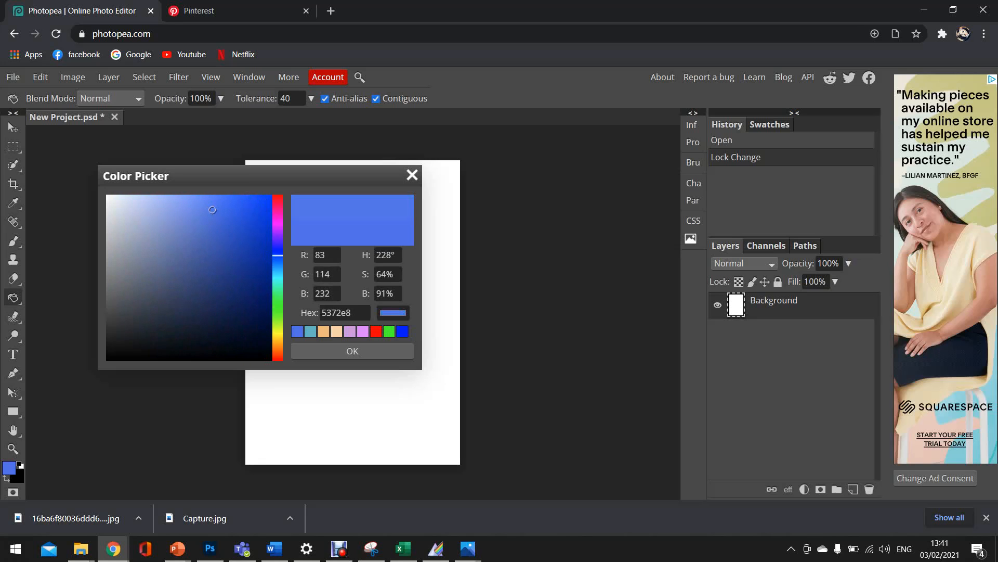
Confirm the blue colour and fill the whole white A4 page solid blue.
left_click(219, 207)
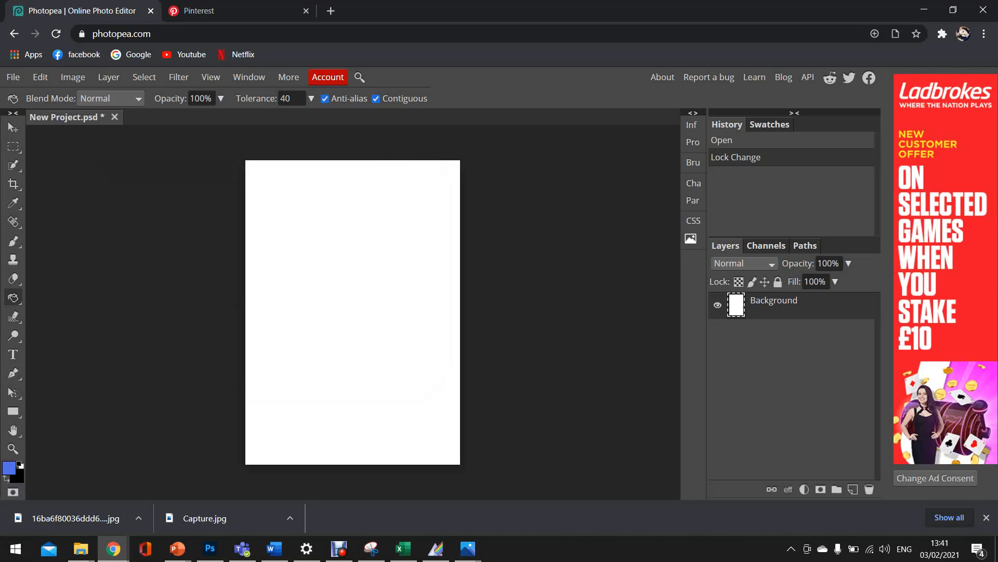
left_click(353, 312)
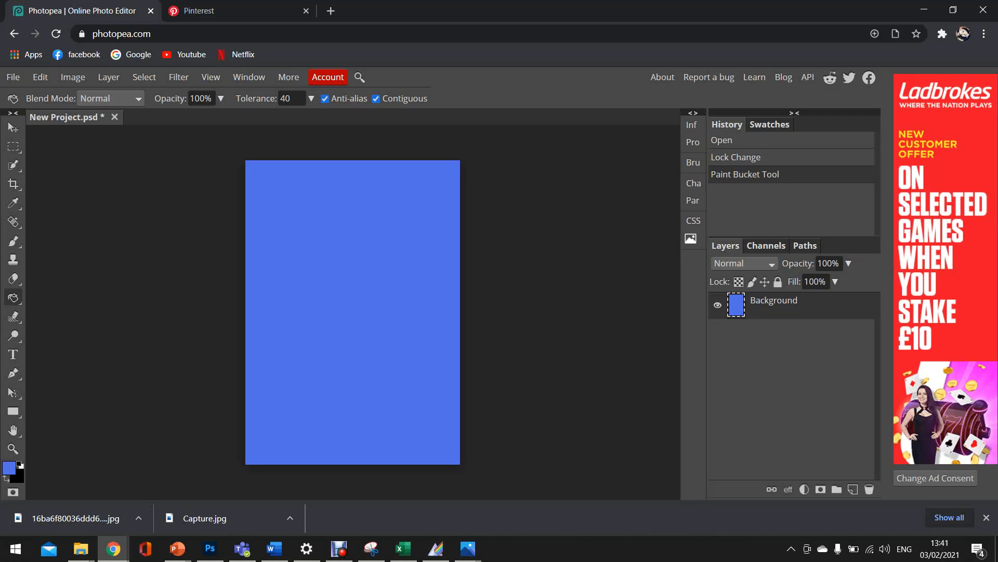
left_click(12, 77)
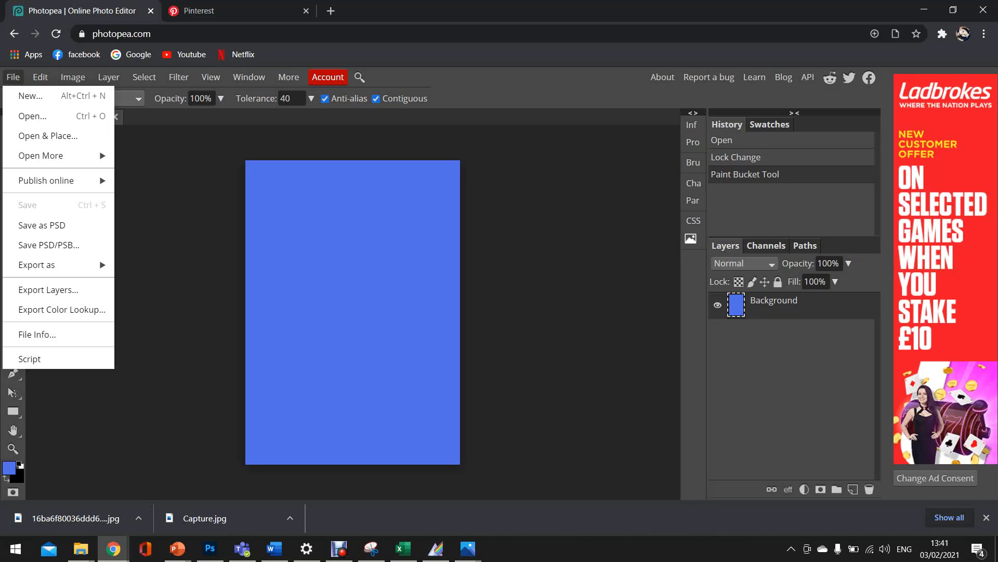
Open the lemon photo from the Desktop as a second document.
left_click(32, 115)
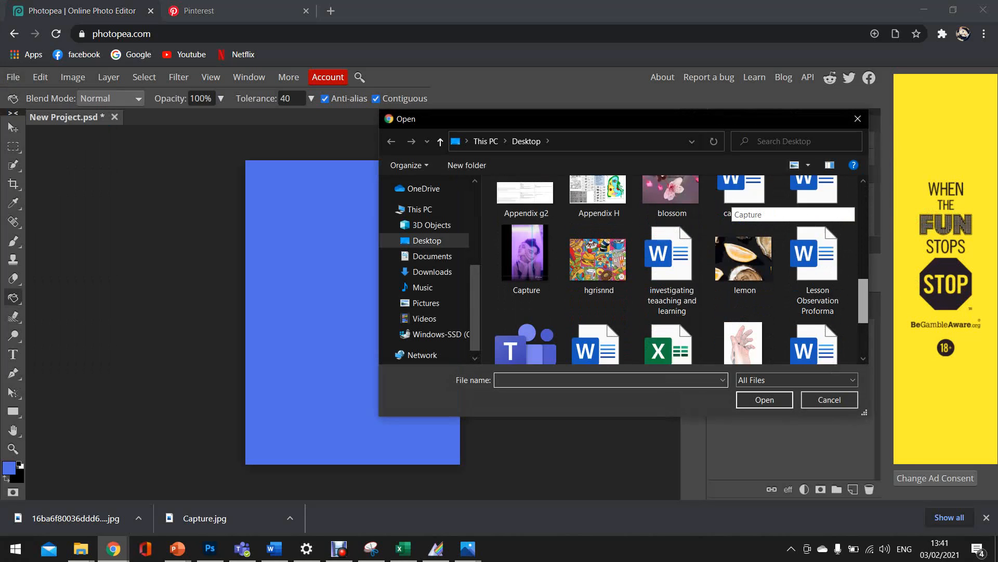
scroll("down", 3)
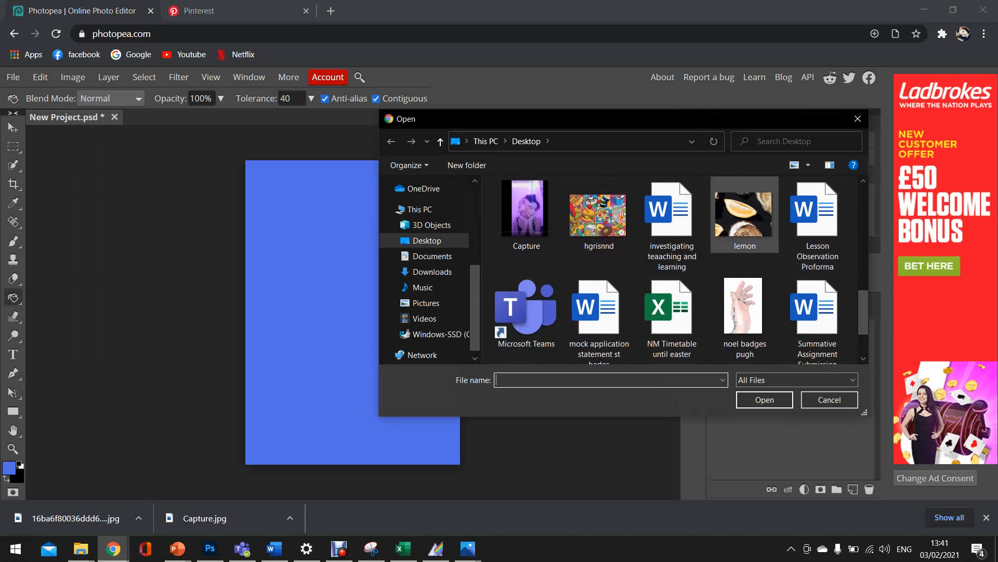
double_click(743, 213)
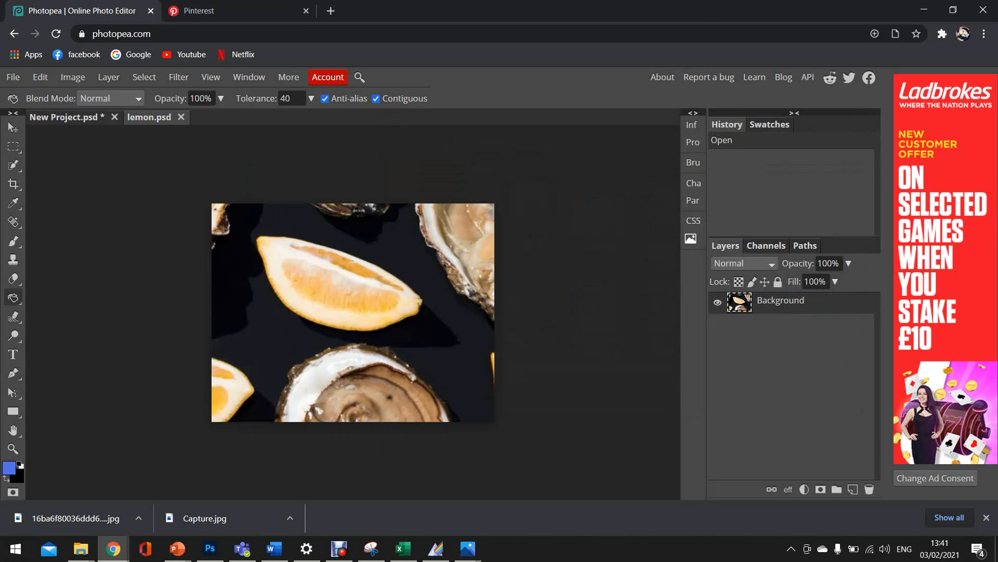
left_click(352, 311)
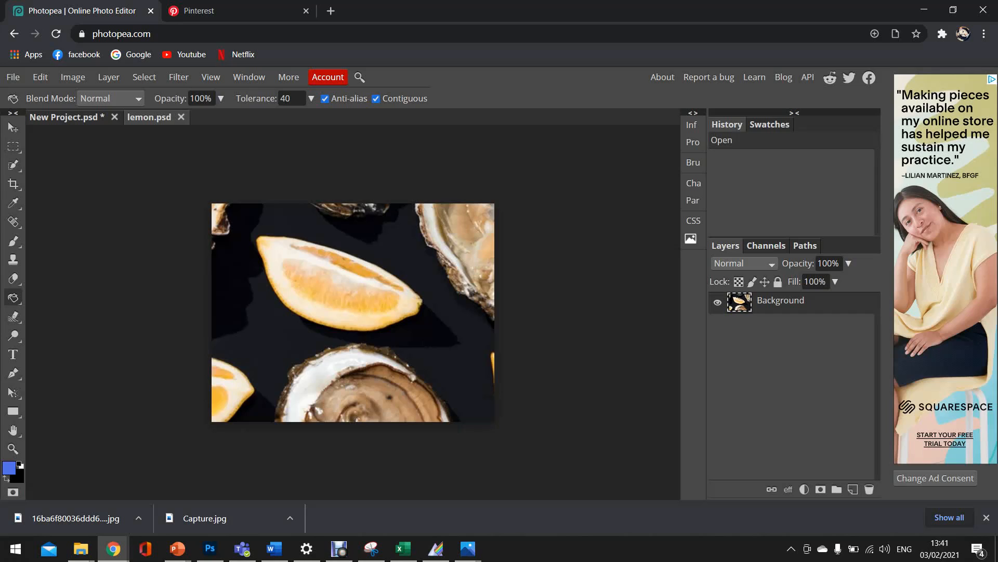
mouse_move(11, 127)
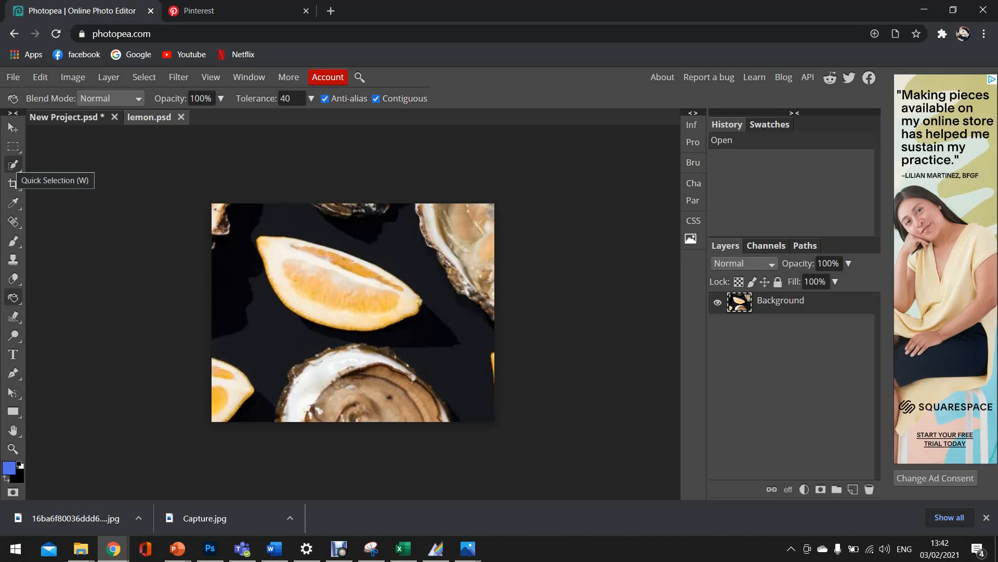
Bring up the selection tools to isolate the lemon wedge.
left_click(12, 165)
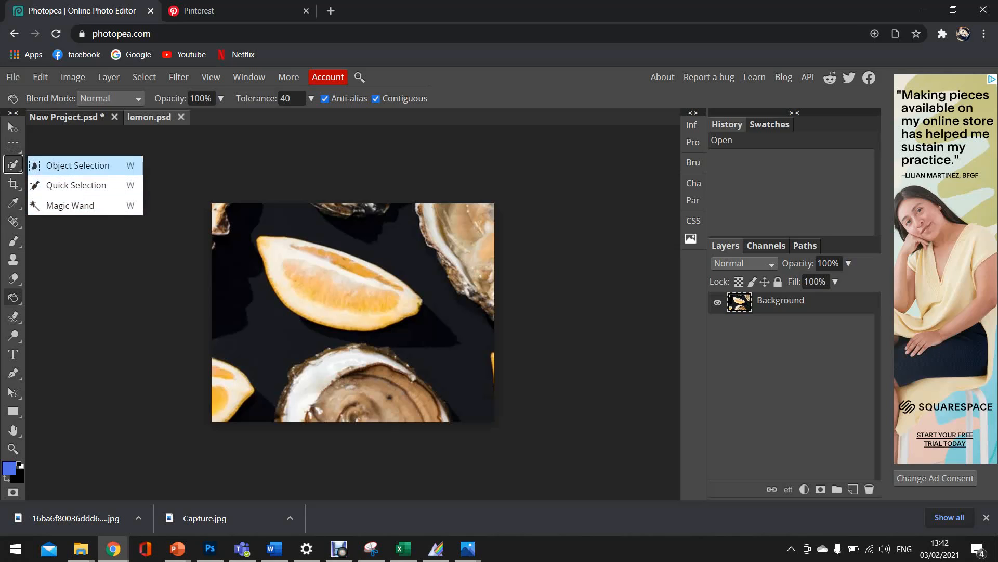
mouse_move(76, 185)
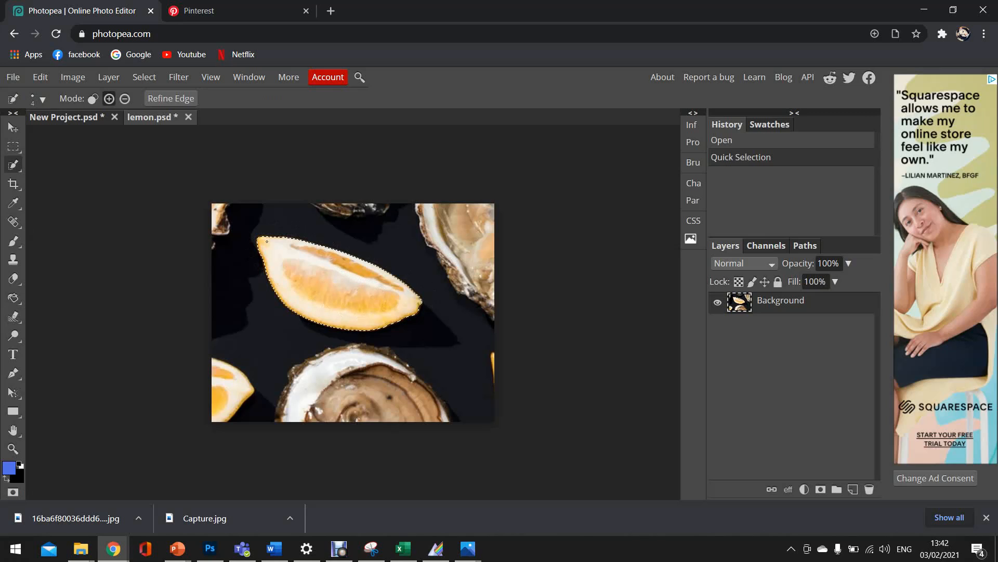
Invert the lemon wedge selection via Select > Inverse.
left_click(144, 77)
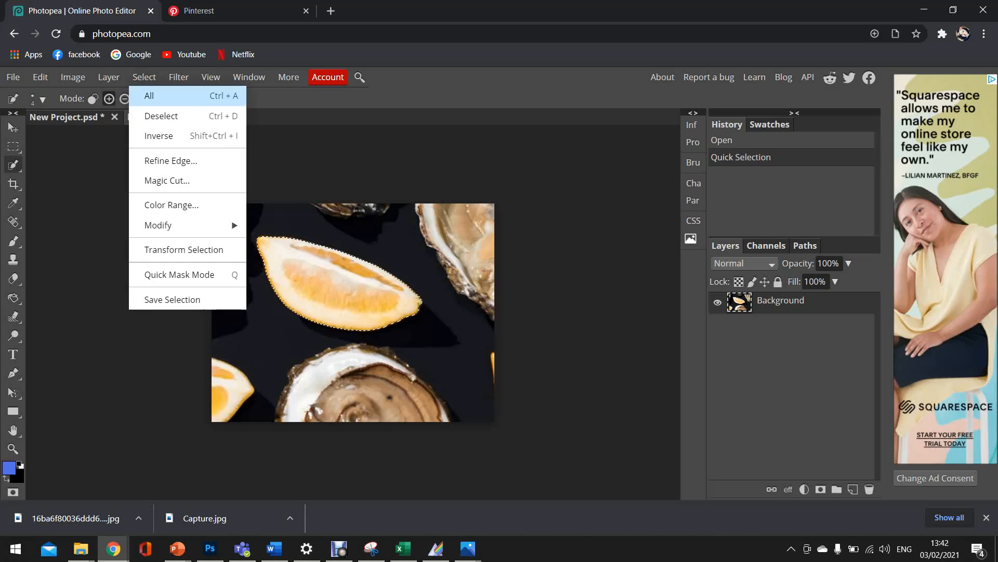
mouse_move(159, 135)
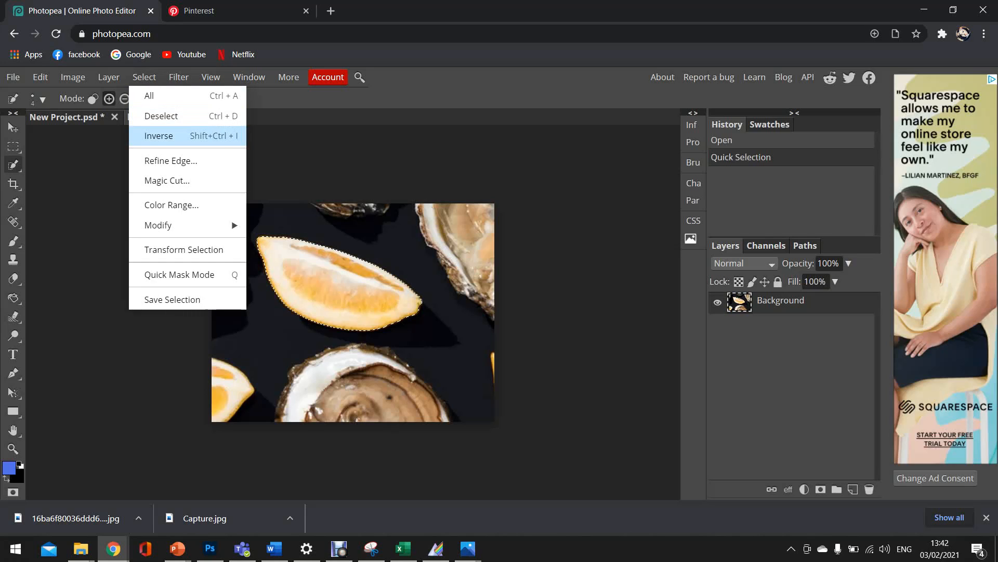
left_click(158, 136)
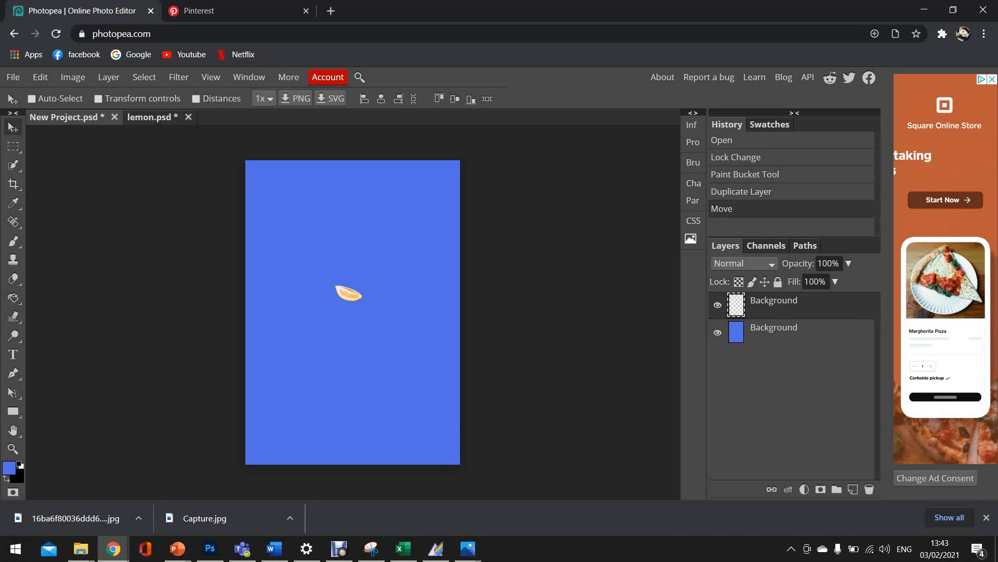
Free-transform the lemon wedge, enlarging it to about 524%.
right_click(774, 327)
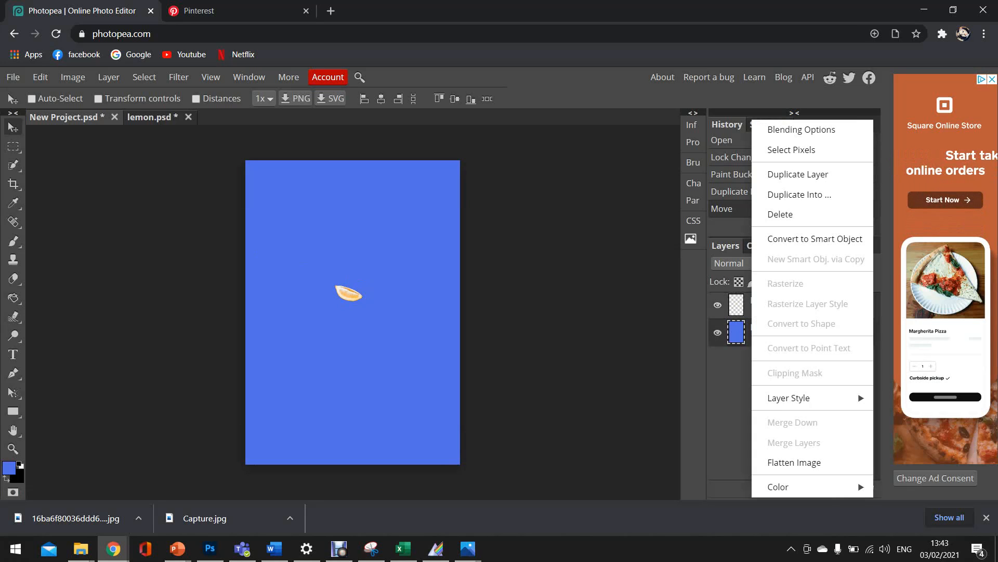
left_click(353, 312)
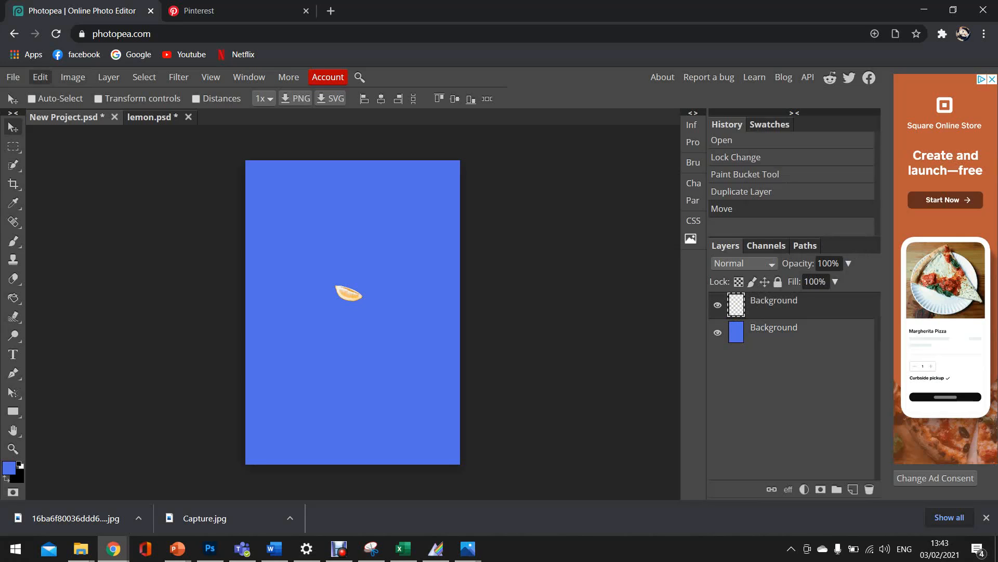
left_click(39, 77)
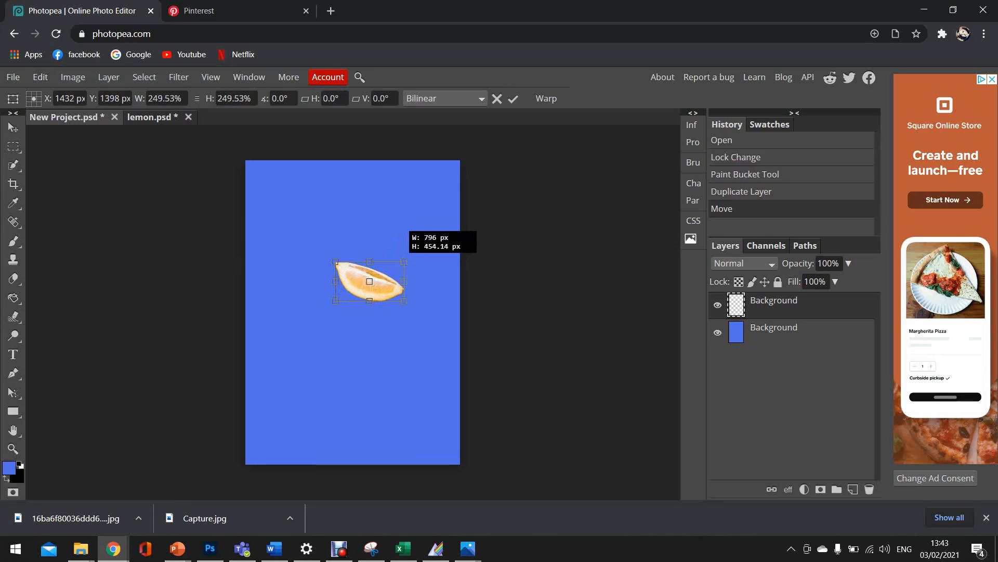
left_click_drag(404, 302, 465, 303)
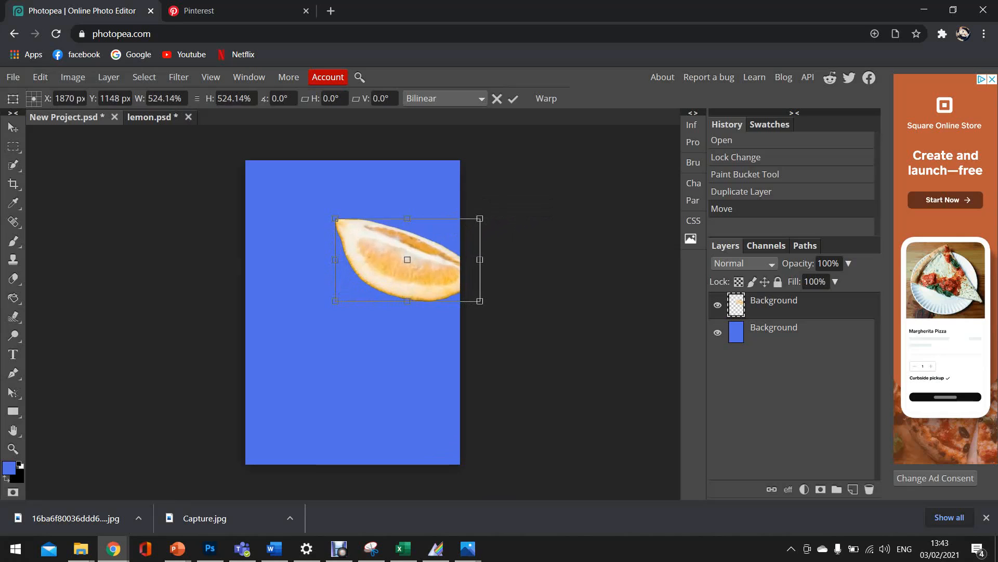
left_click_drag(407, 260, 379, 396)
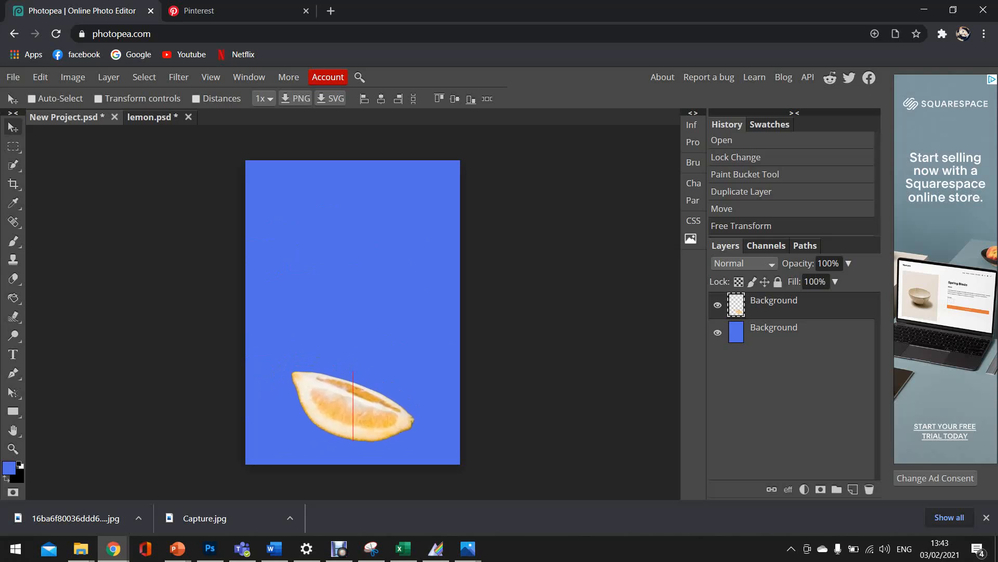
Move the enlarged lemon wedge to the bottom right of the blue page.
left_click_drag(350, 408, 352, 297)
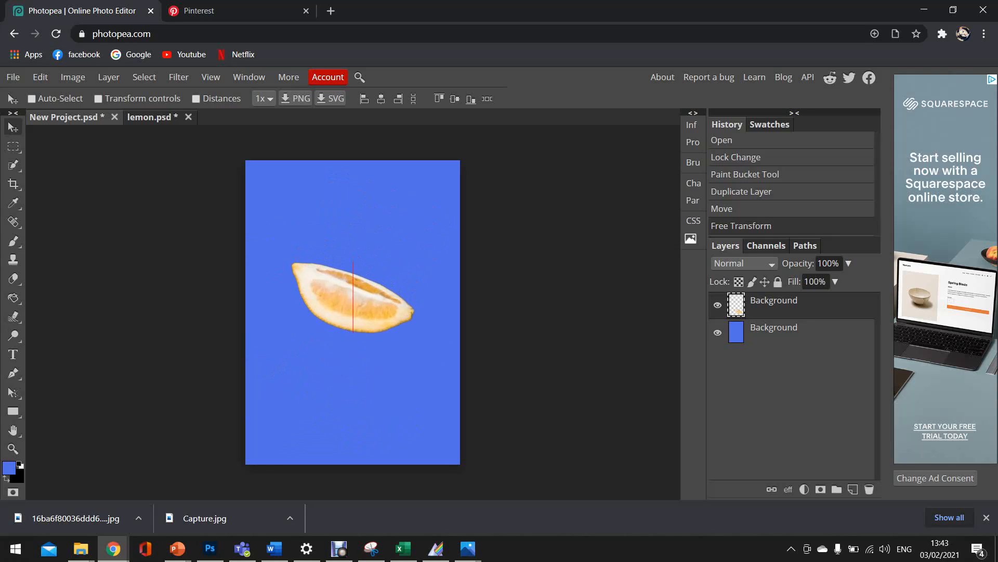
left_click_drag(353, 296, 353, 375)
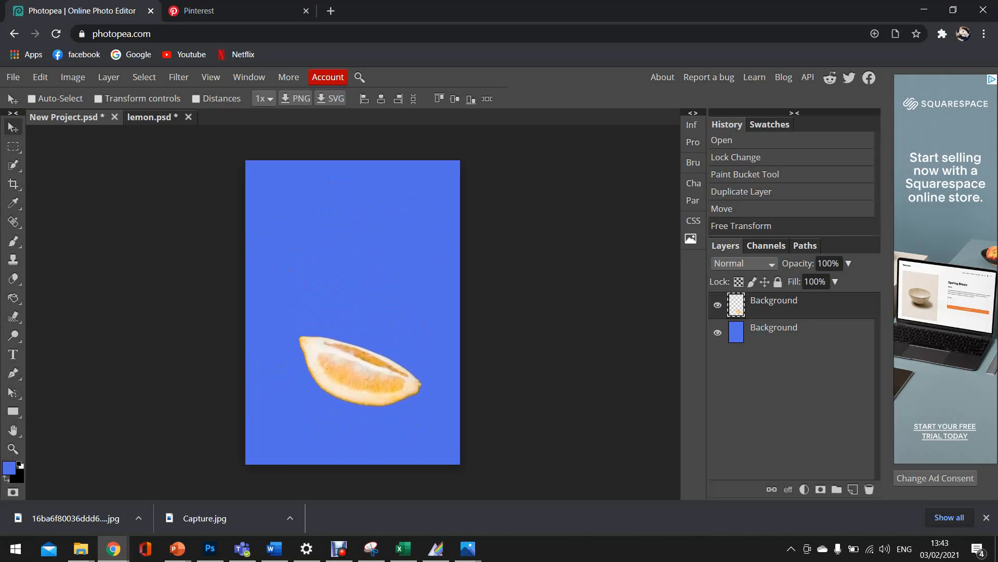
left_click_drag(359, 375, 388, 411)
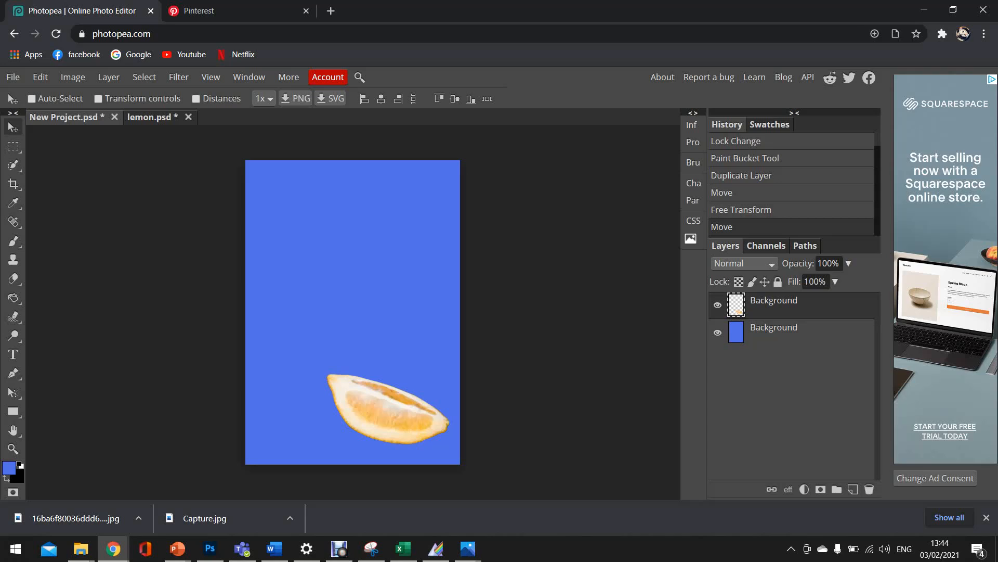
Add a drop shadow to the lemon layer with its angle pointing upward at -101°.
right_click(774, 300)
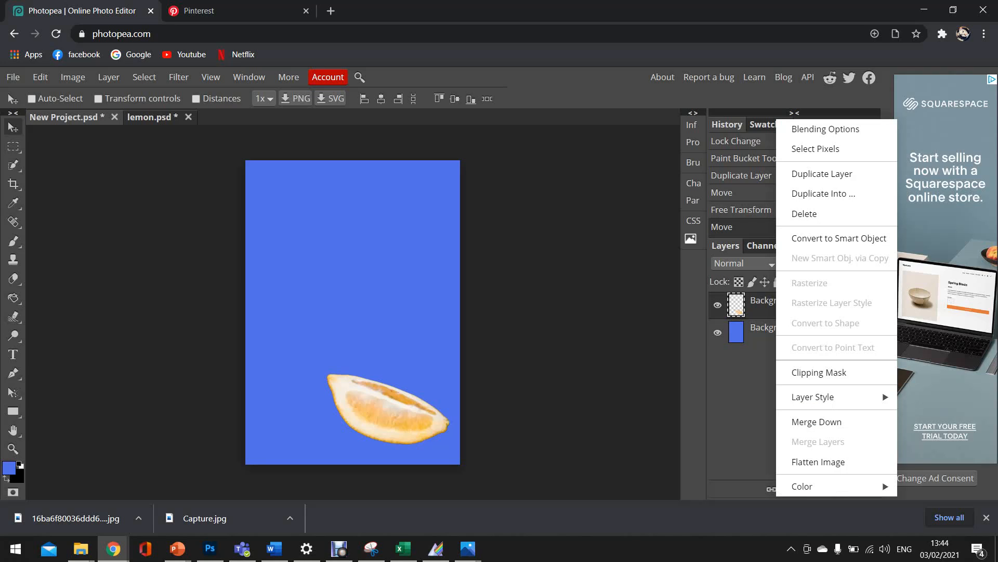
mouse_move(804, 213)
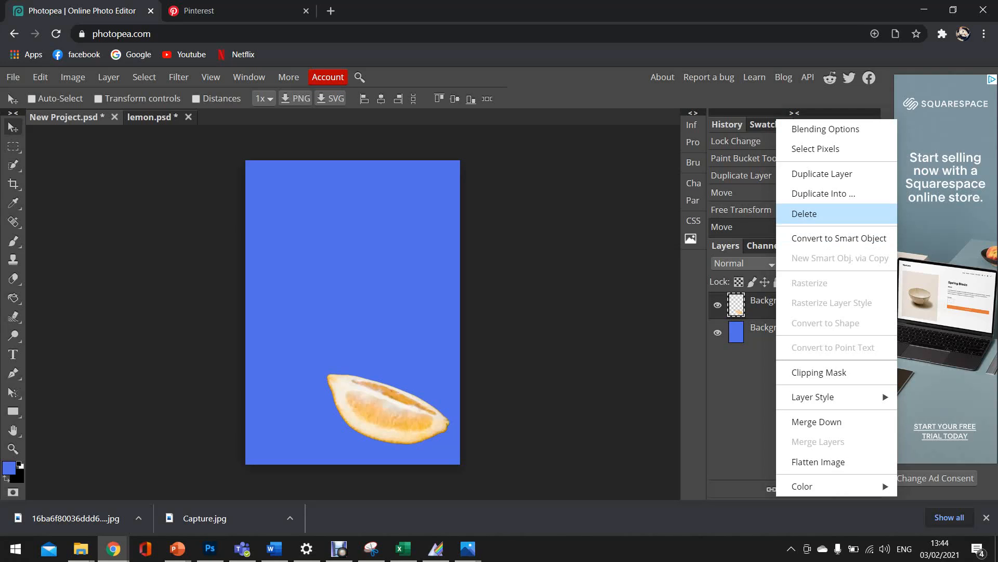
mouse_move(825, 129)
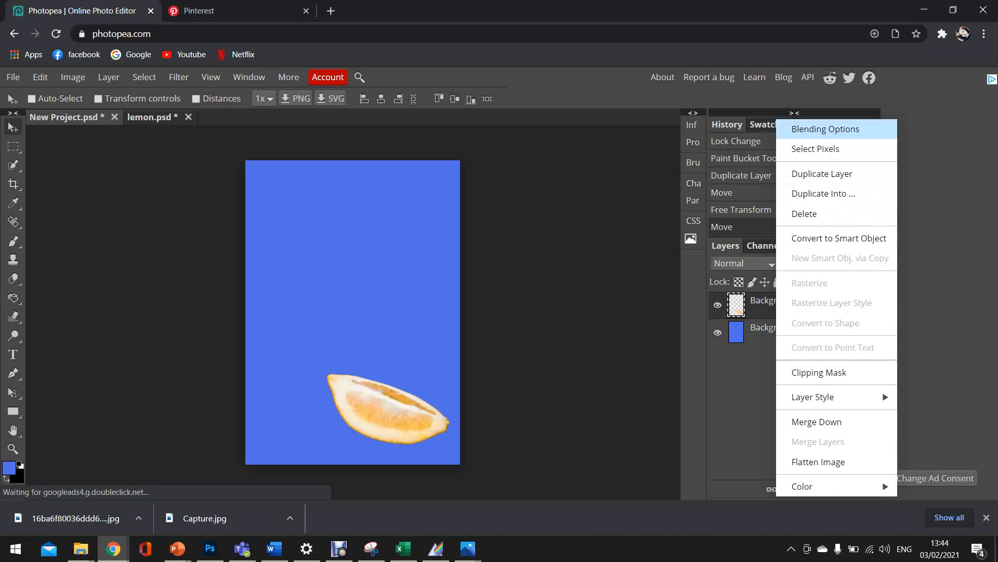
left_click(825, 129)
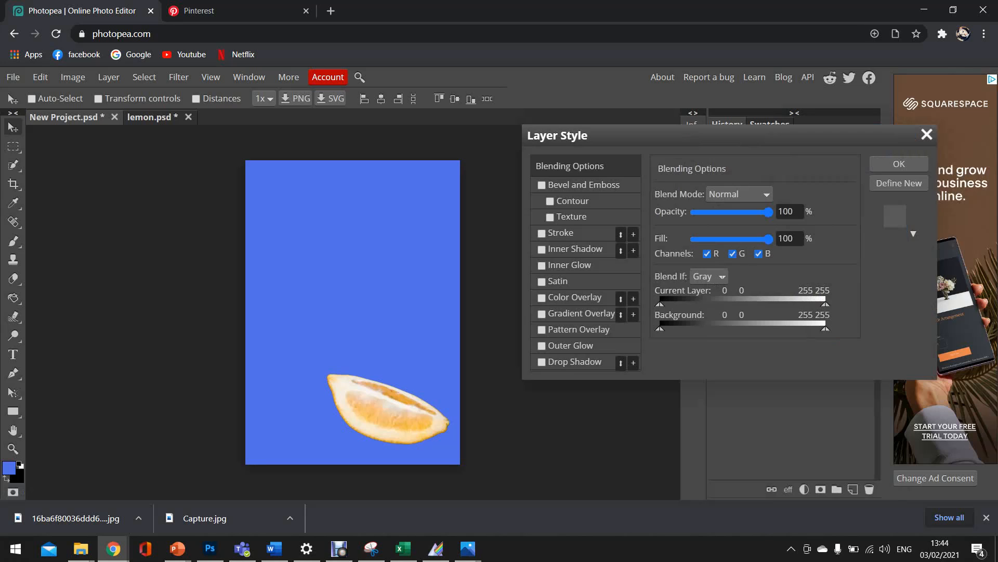
left_click(542, 362)
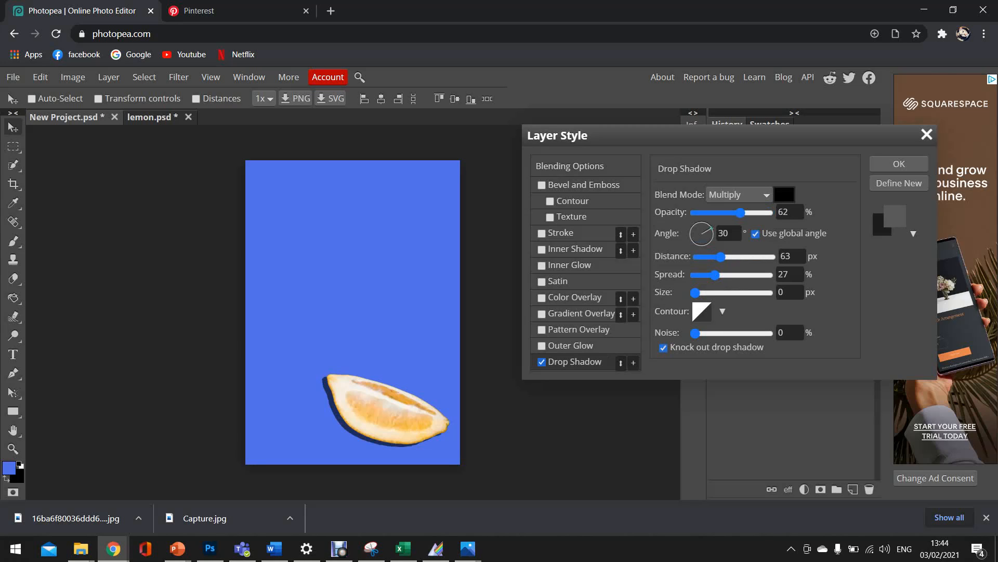
left_click_drag(705, 229, 697, 237)
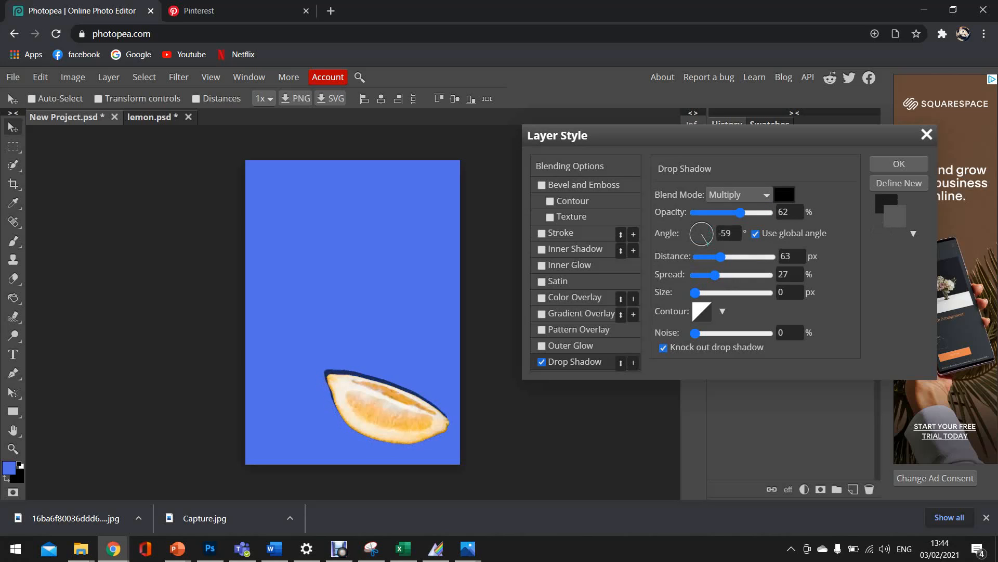
left_click_drag(698, 232, 705, 228)
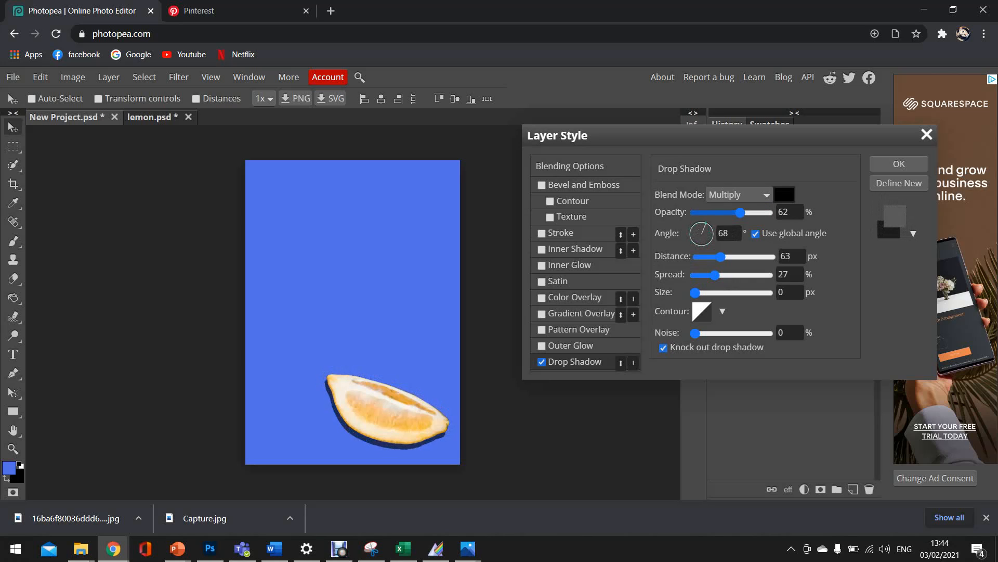
left_click_drag(705, 226, 697, 239)
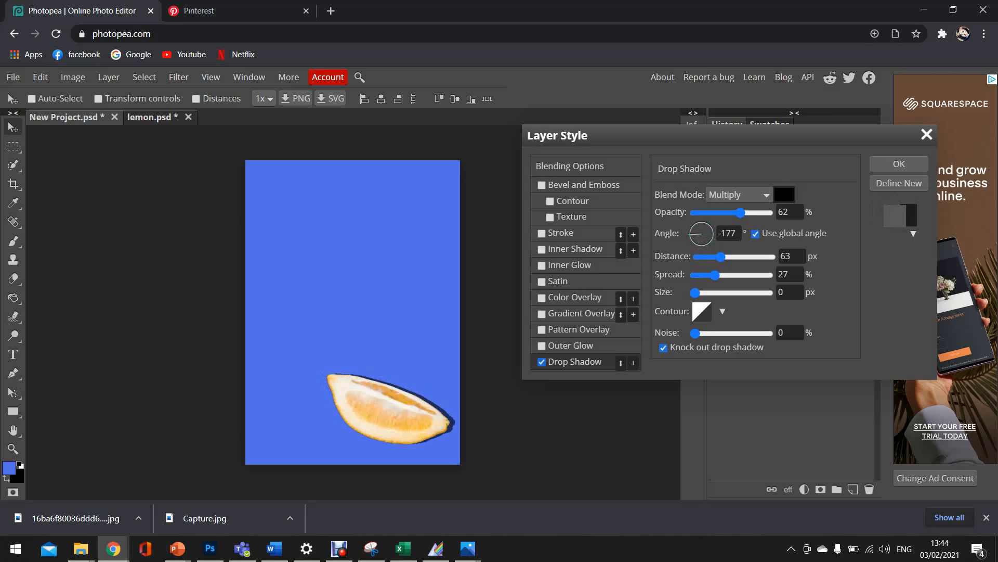
left_click_drag(696, 227, 706, 224)
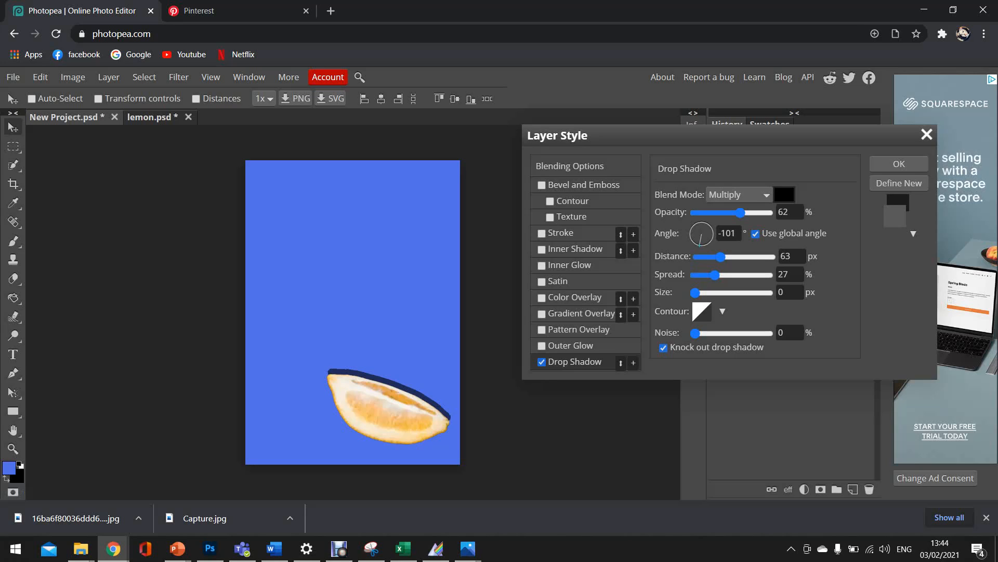
Set the drop shadow distance to 59 px with 0% spread.
left_click_drag(720, 256, 726, 257)
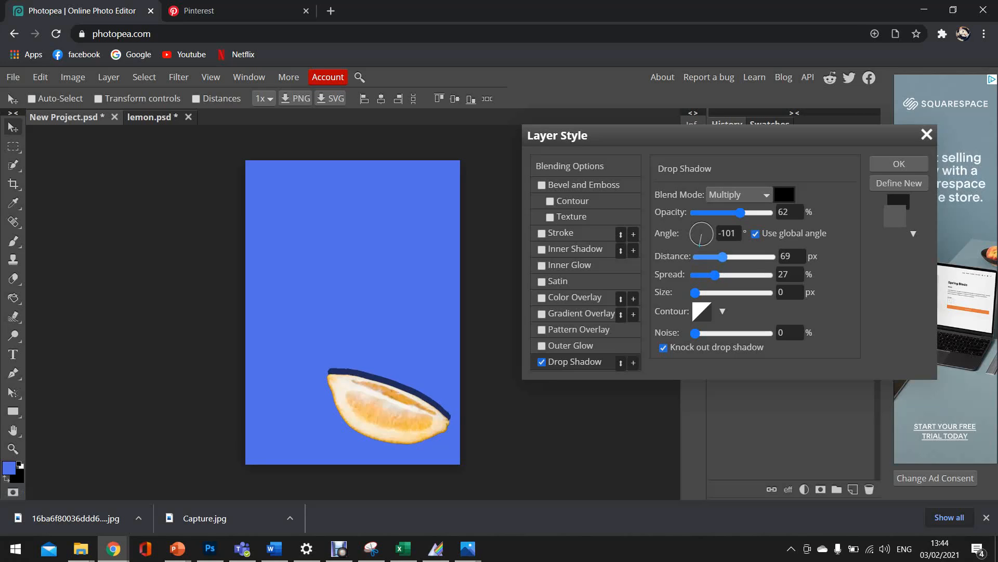
left_click_drag(722, 256, 773, 256)
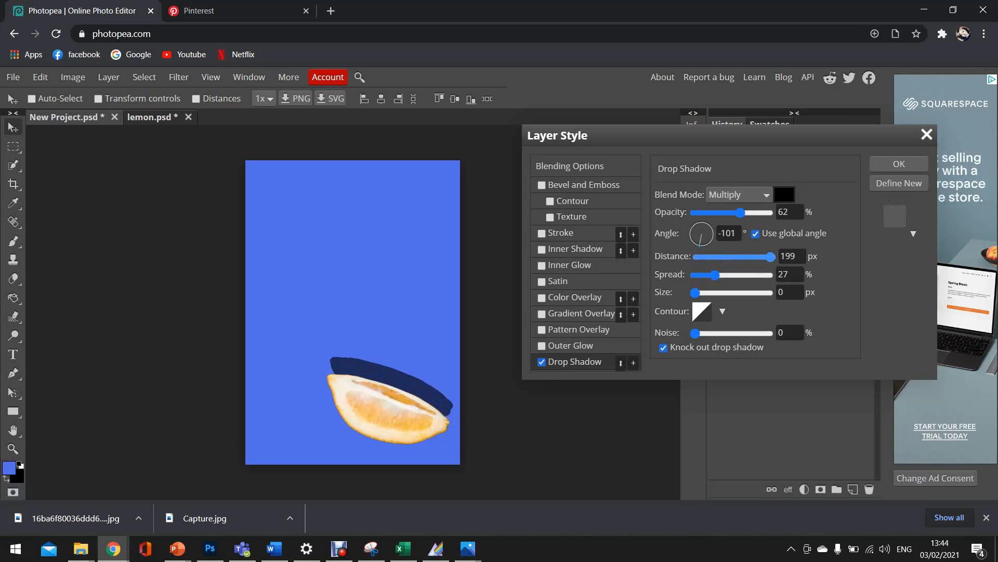
left_click_drag(773, 256, 762, 256)
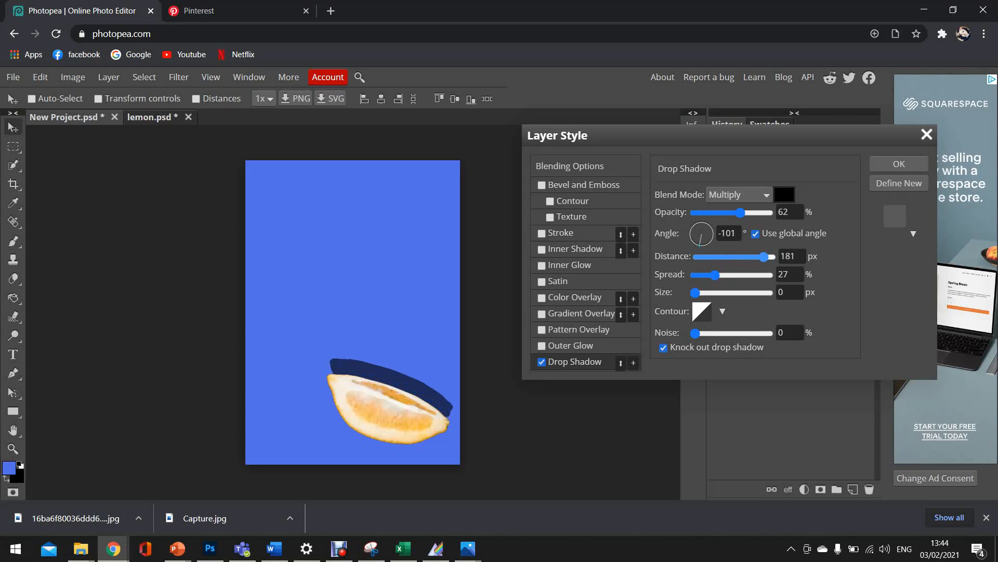
left_click_drag(773, 257, 706, 257)
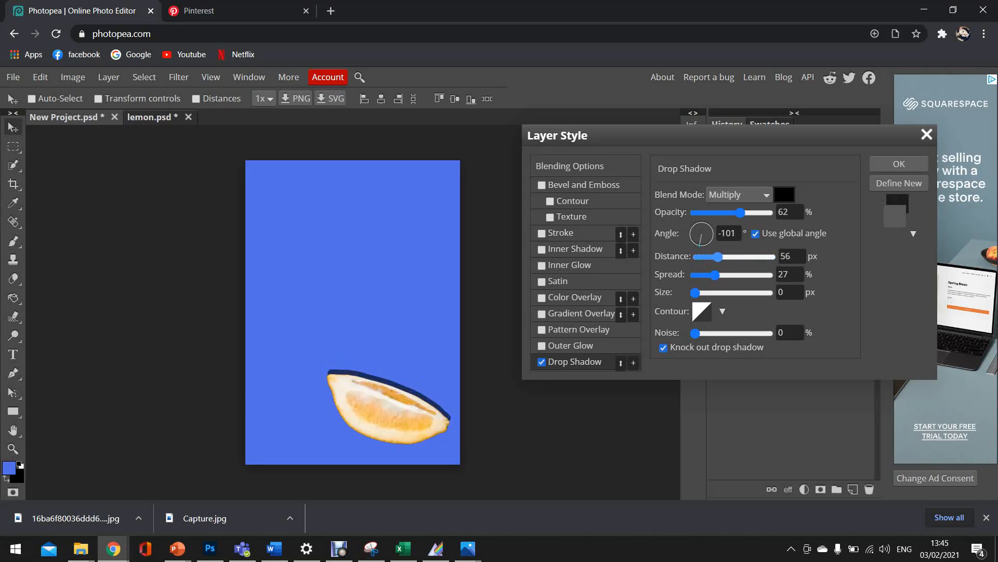
left_click_drag(723, 256, 713, 256)
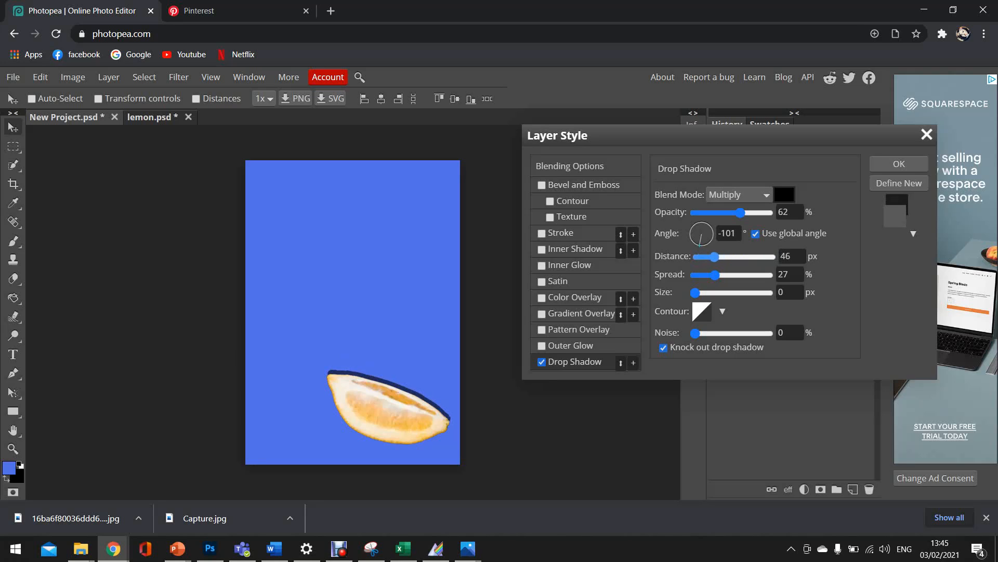
left_click_drag(711, 256, 722, 256)
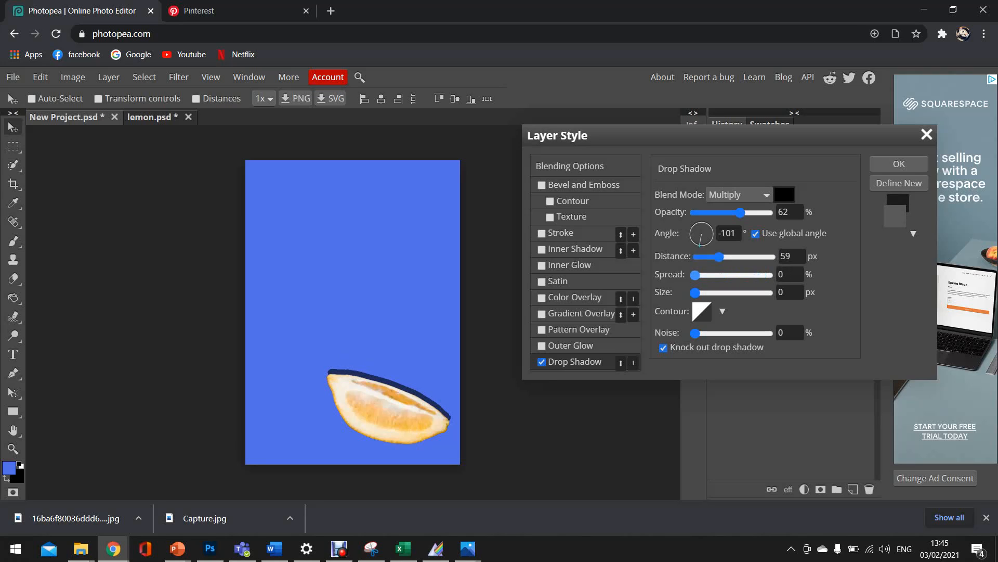
Adjust the drop shadow to 18% spread and tighten its size from 36 px down to 10 px.
left_click_drag(696, 275, 712, 274)
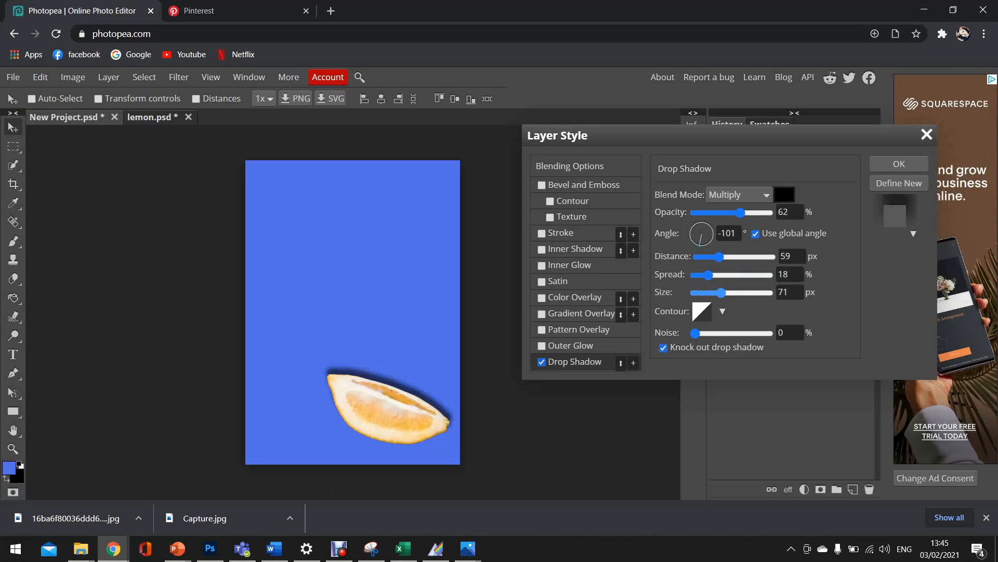
left_click_drag(723, 293, 761, 292)
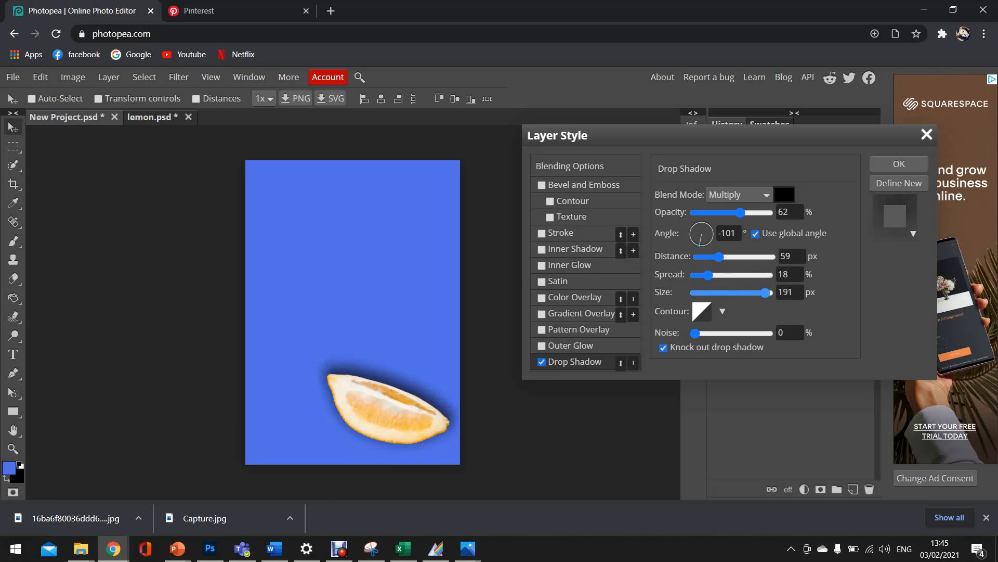
left_click_drag(758, 293, 768, 292)
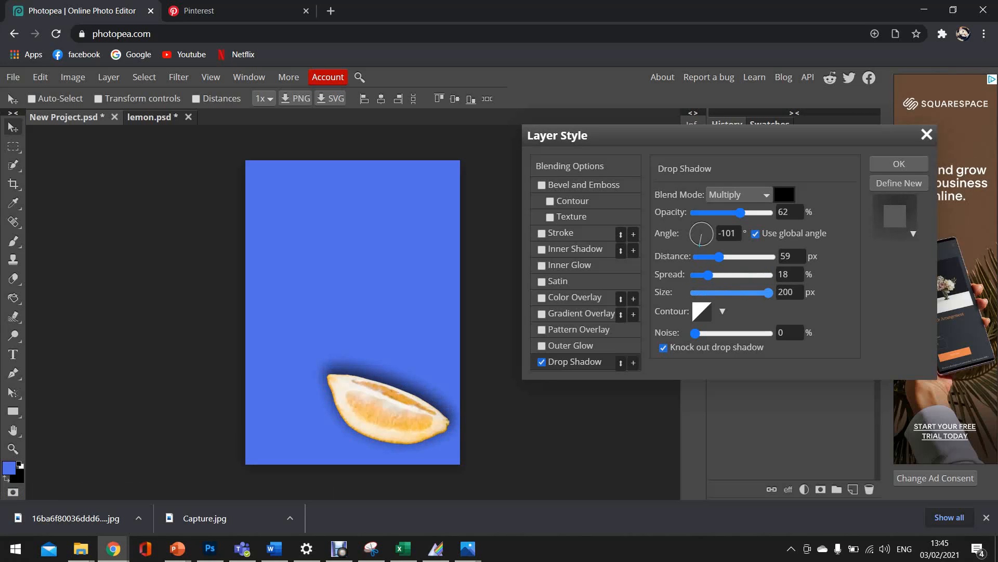
left_click_drag(768, 292, 732, 292)
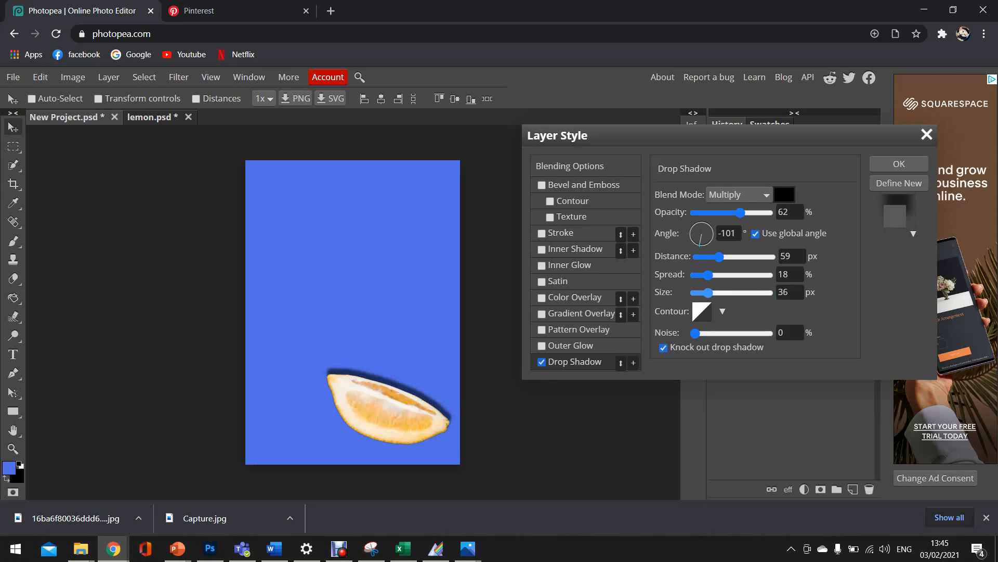
left_click_drag(710, 293, 700, 292)
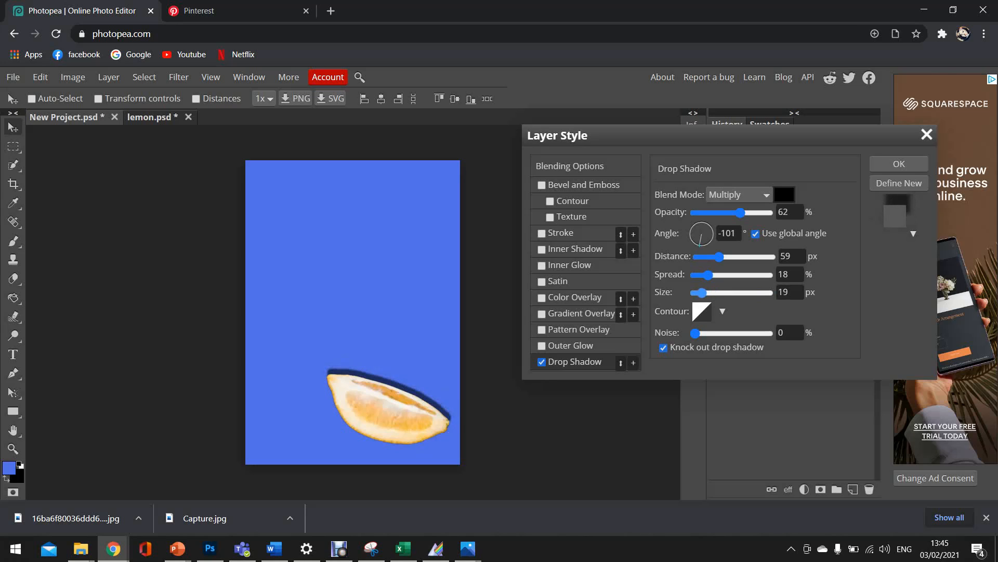
left_click_drag(728, 293, 700, 293)
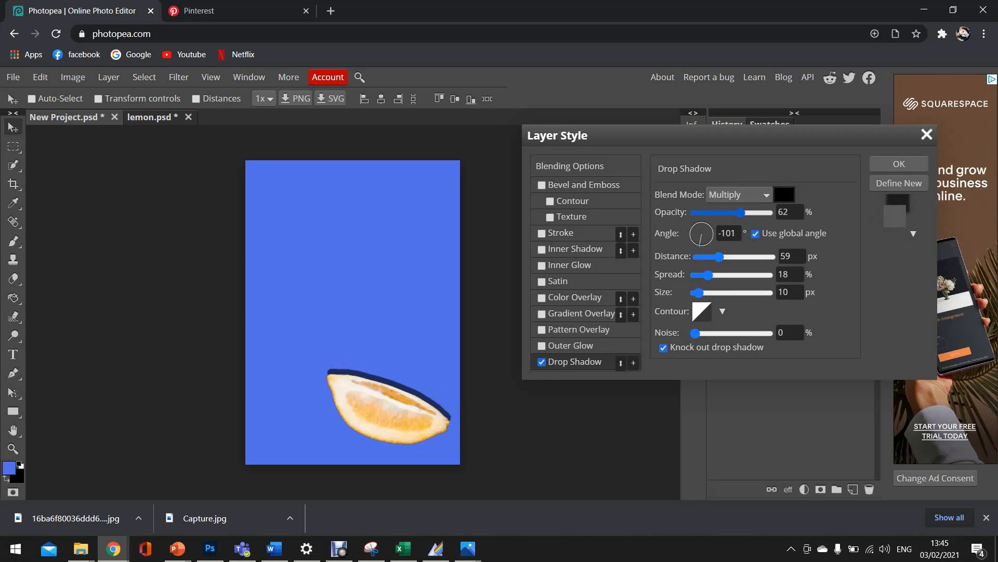
left_click_drag(732, 212, 739, 212)
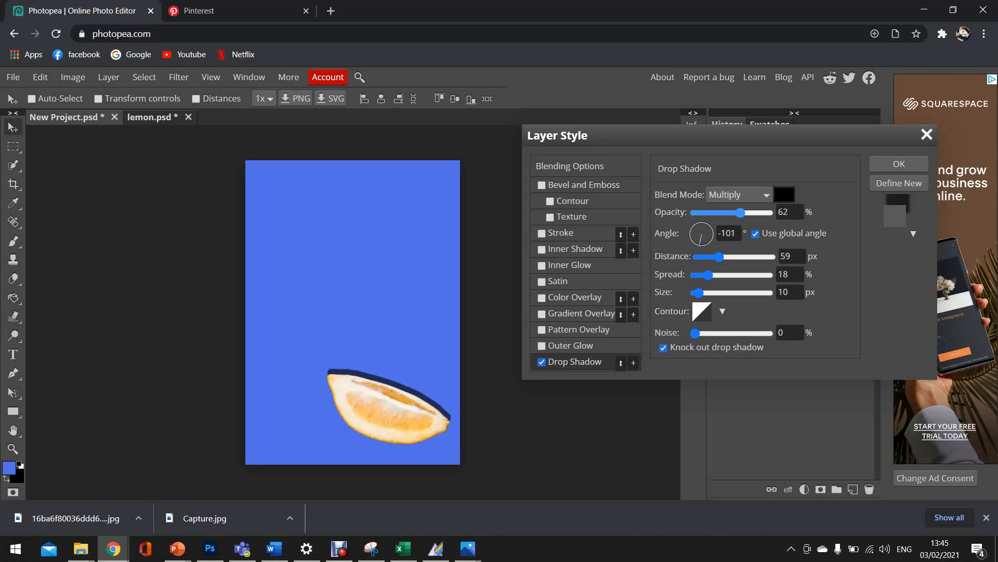
left_click_drag(742, 212, 768, 213)
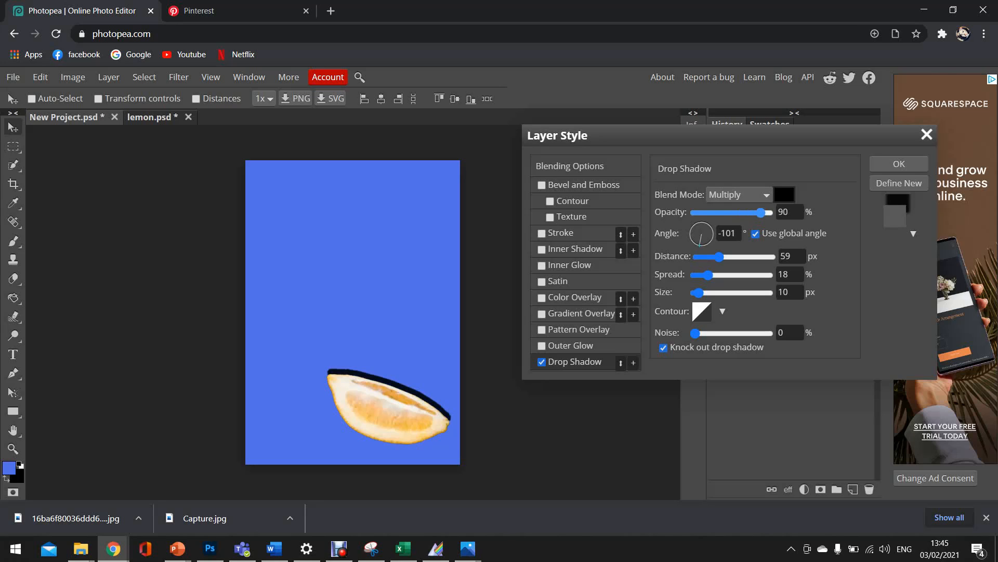
left_click_drag(765, 212, 696, 213)
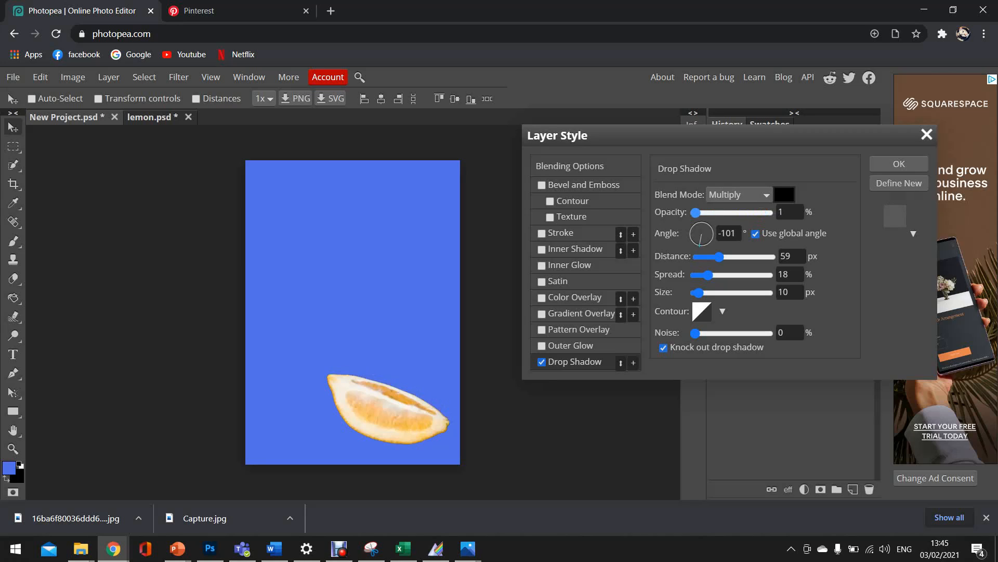
left_click_drag(699, 212, 773, 212)
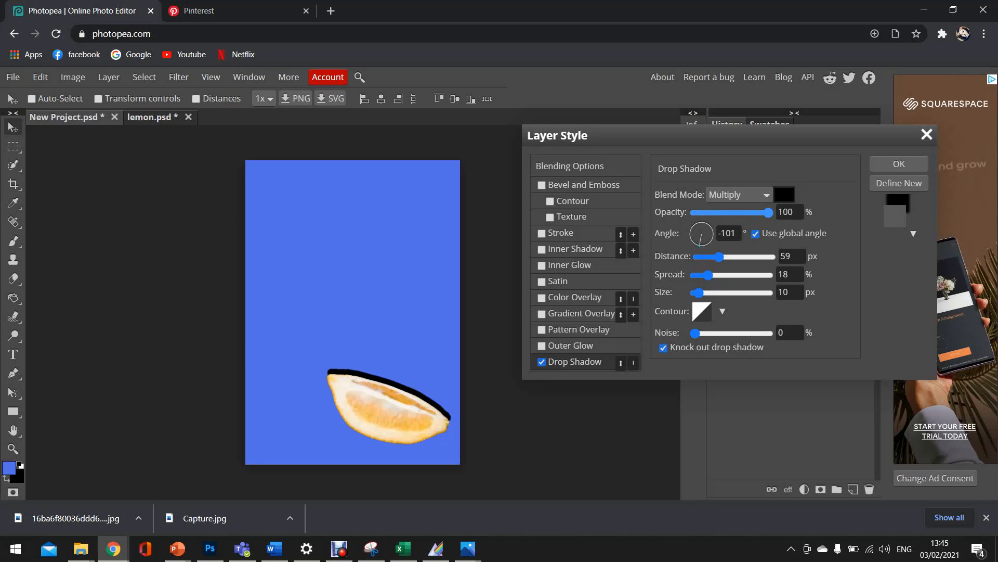
left_click_drag(772, 212, 731, 212)
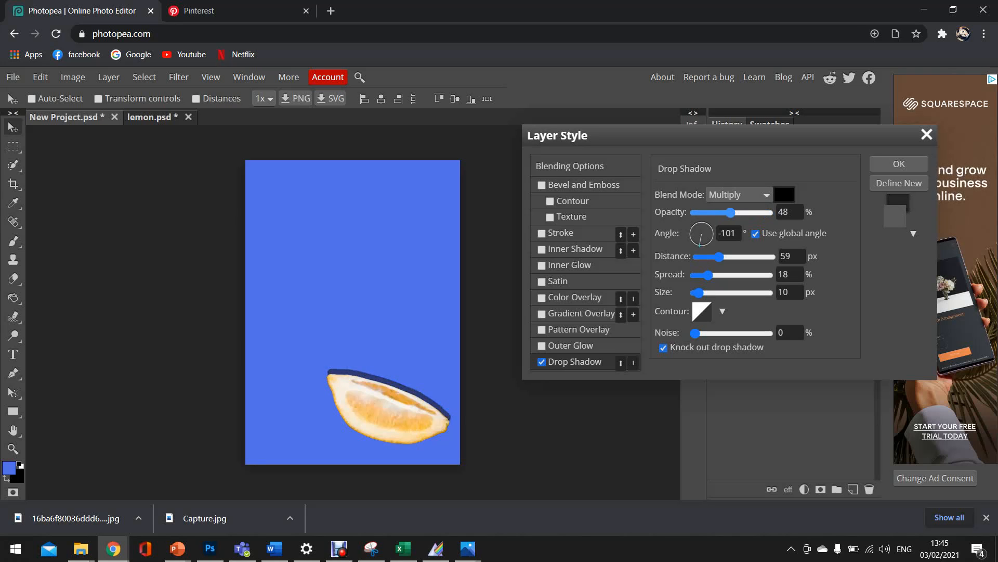
left_click_drag(733, 212, 745, 213)
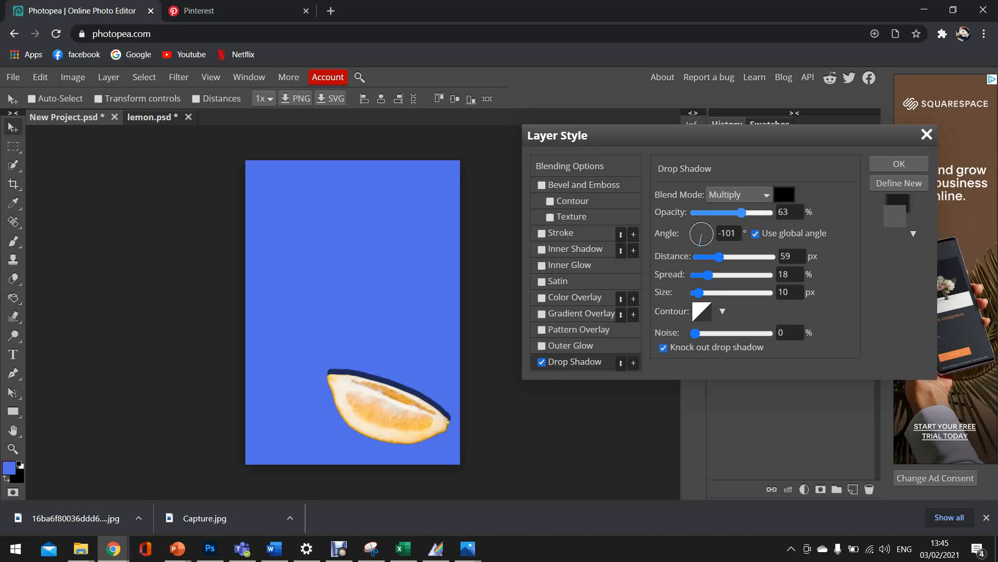
left_click_drag(743, 212, 740, 213)
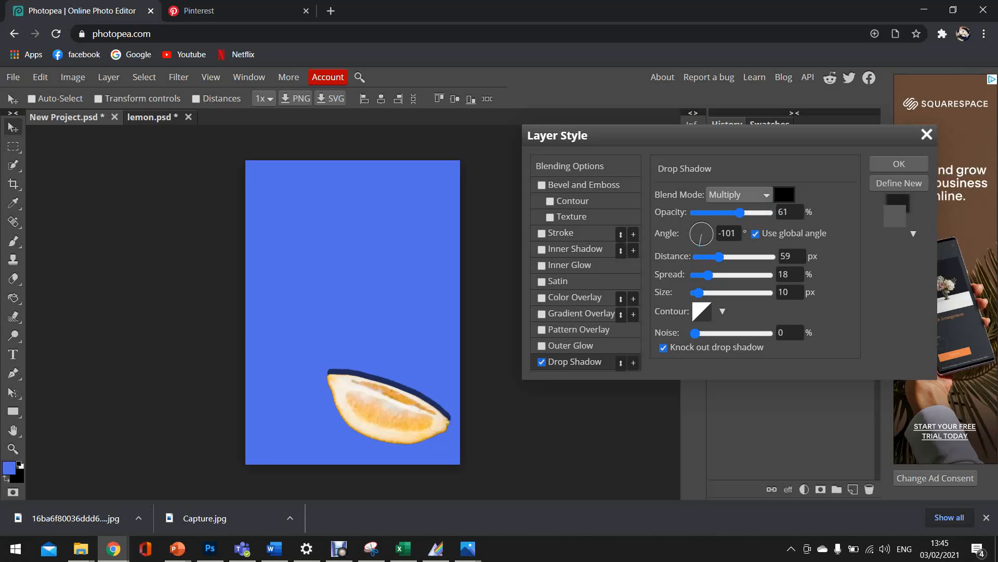
Apply the drop shadow, then move the wedge around the page and back to the bottom right.
left_click(898, 163)
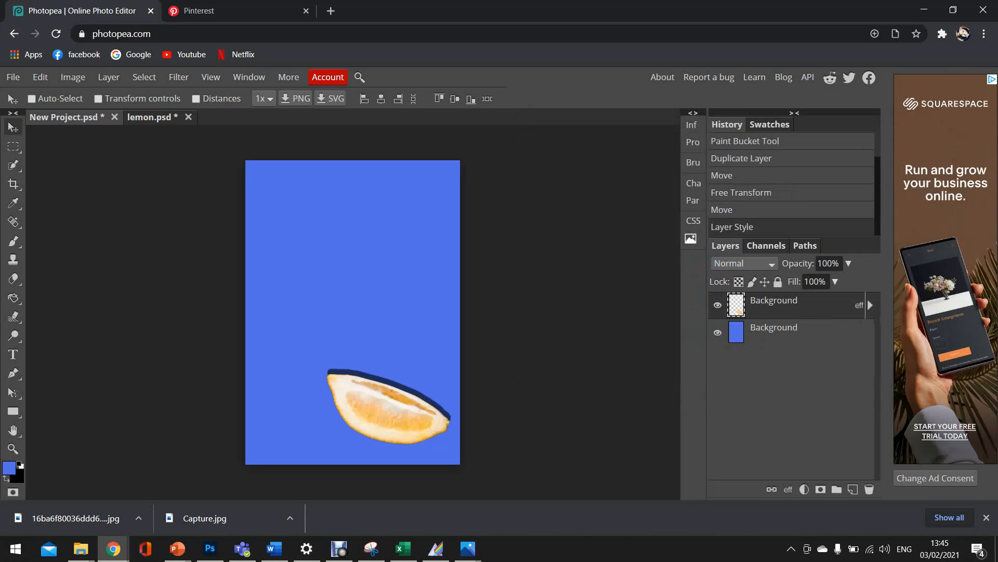
left_click_drag(388, 408, 300, 357)
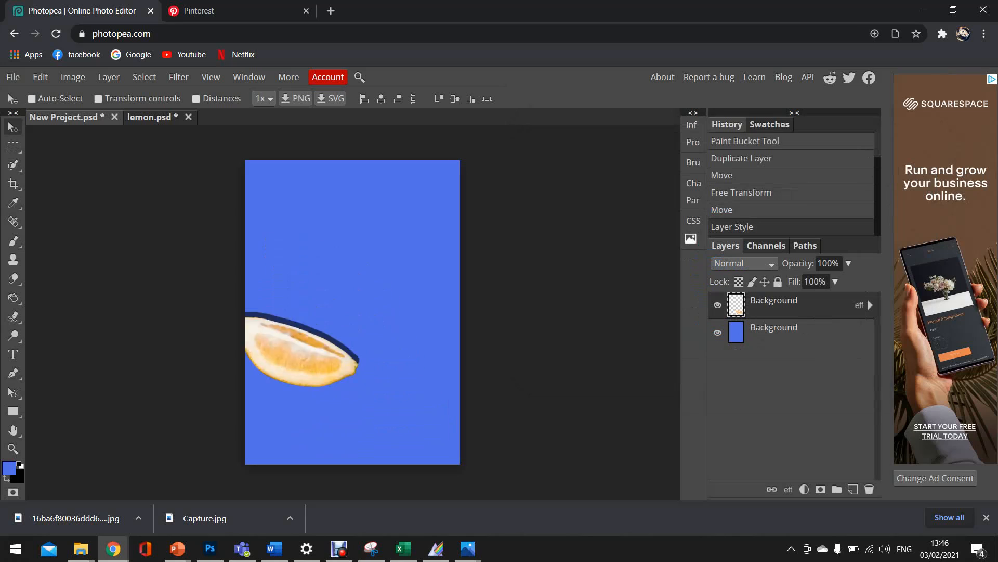
left_click_drag(303, 357, 354, 379)
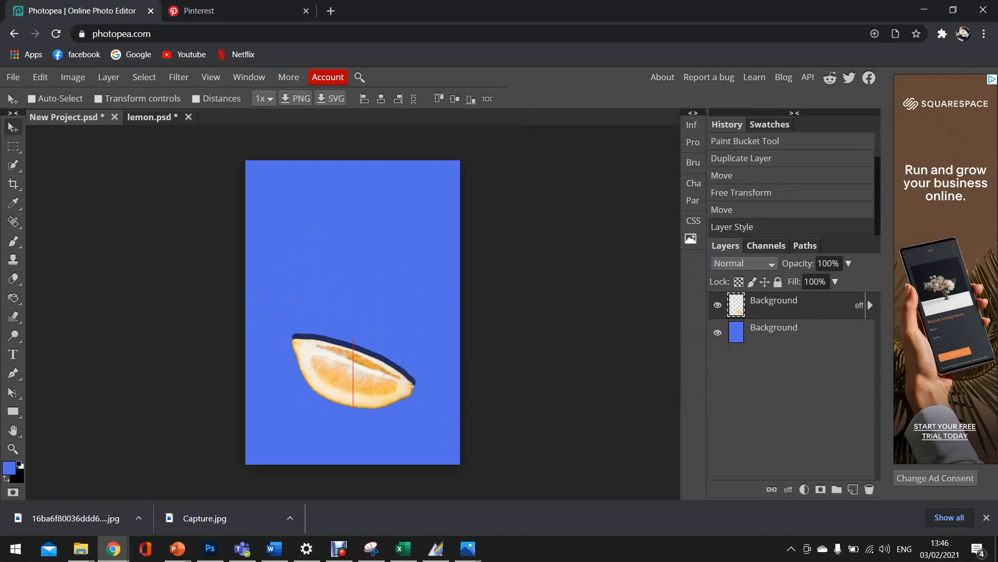
left_click_drag(354, 379, 392, 414)
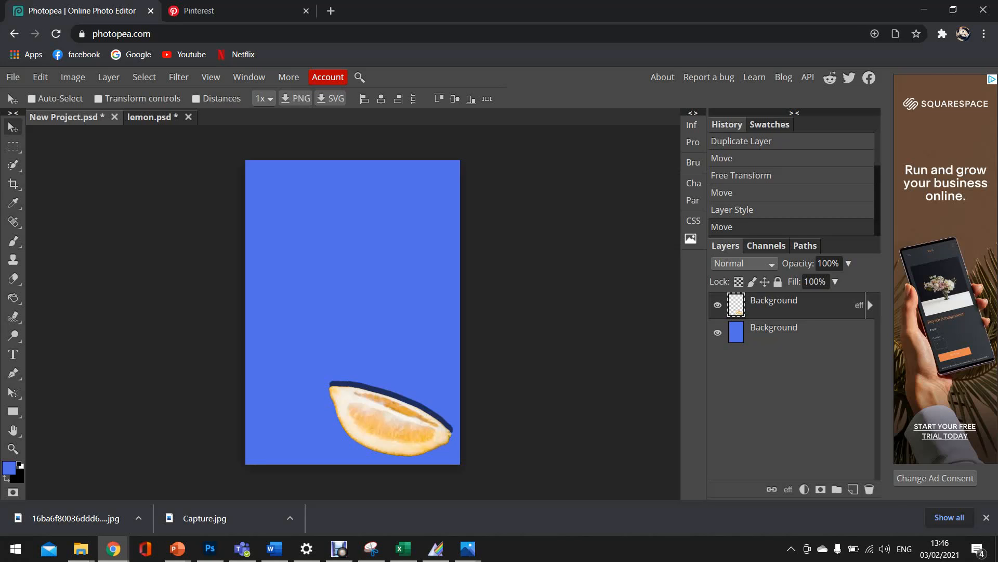
Duplicate the lemon wedge layer repeatedly until four shadowed wedges form a zigzag.
right_click(773, 305)
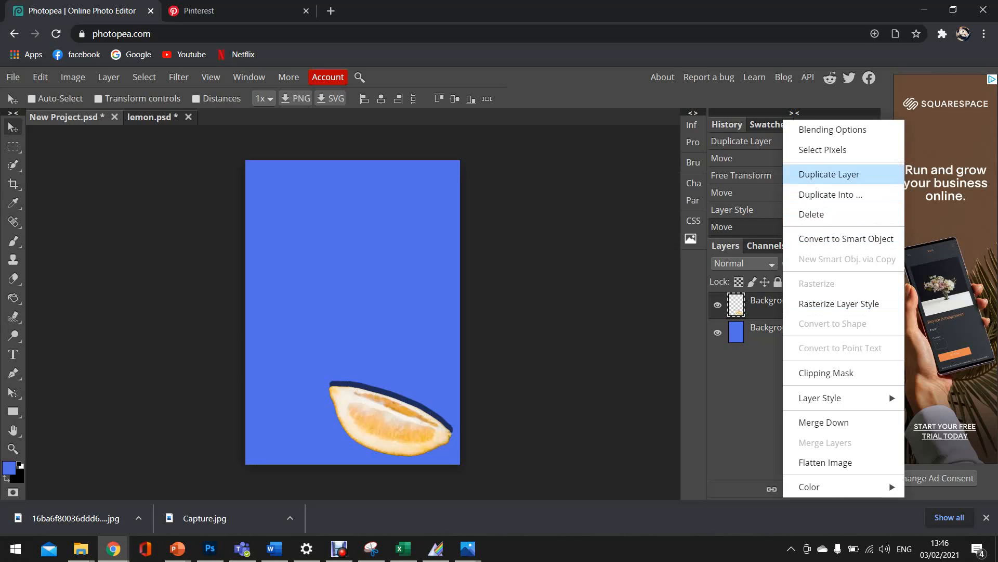
mouse_move(822, 150)
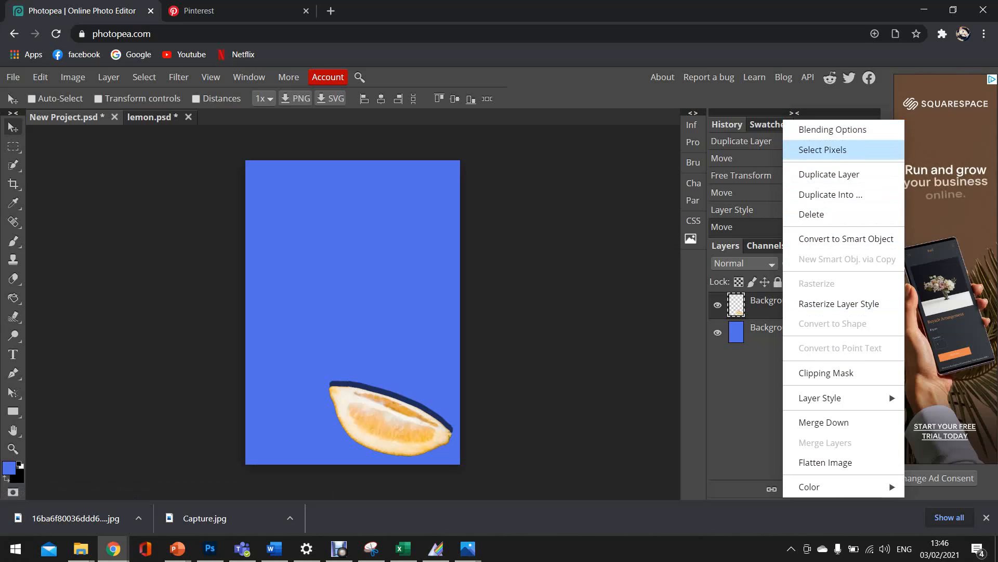
mouse_move(830, 194)
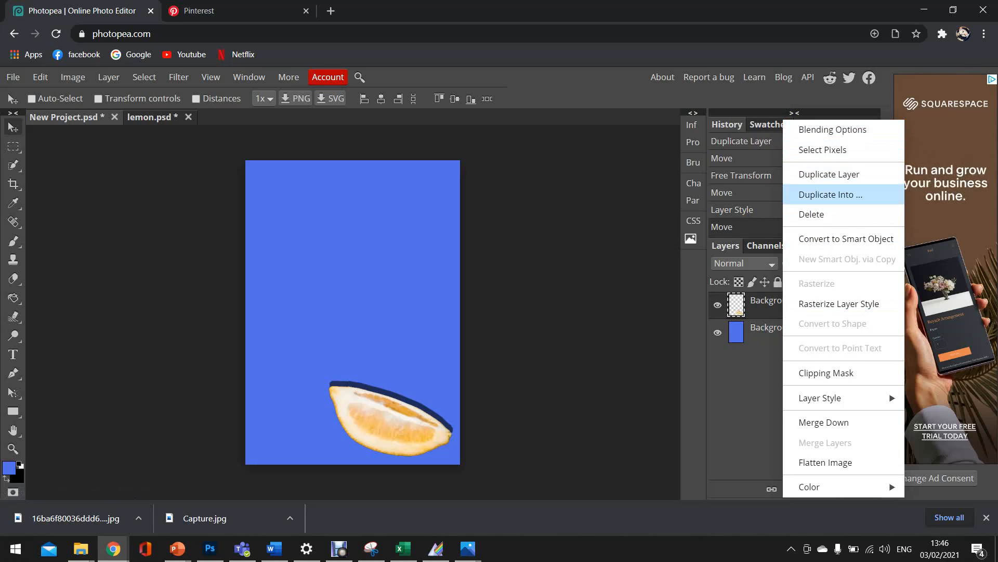
mouse_move(829, 174)
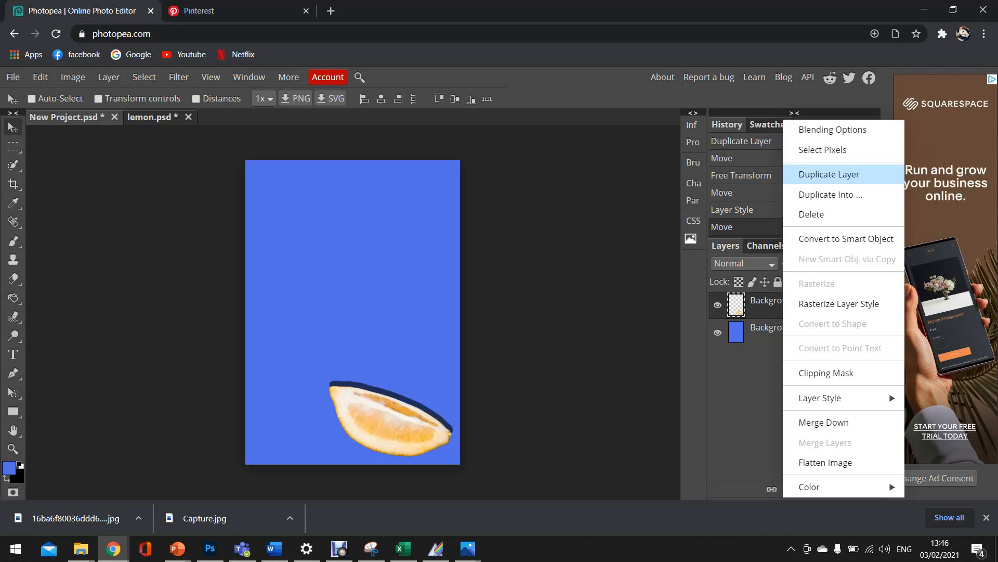
left_click(829, 174)
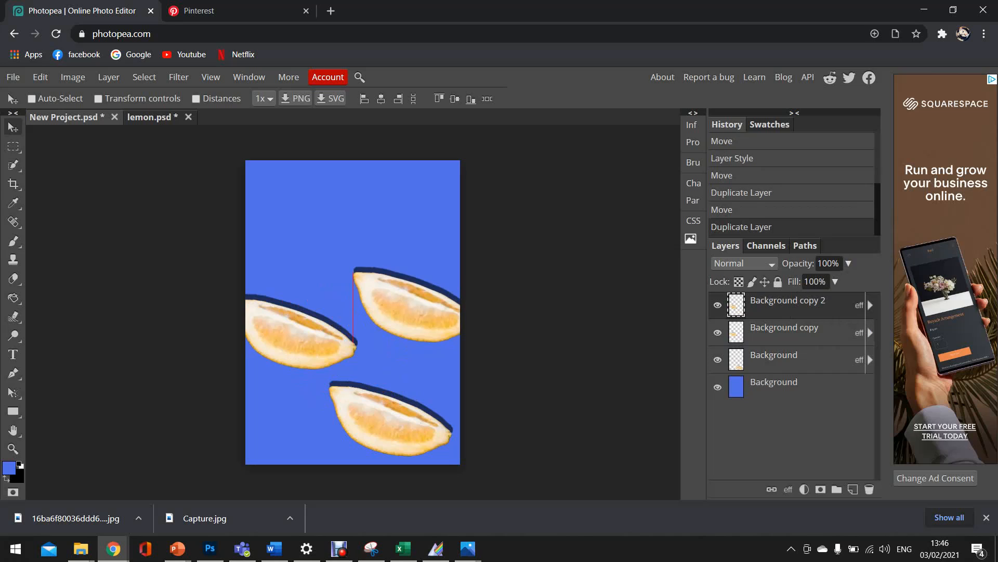
right_click(787, 299)
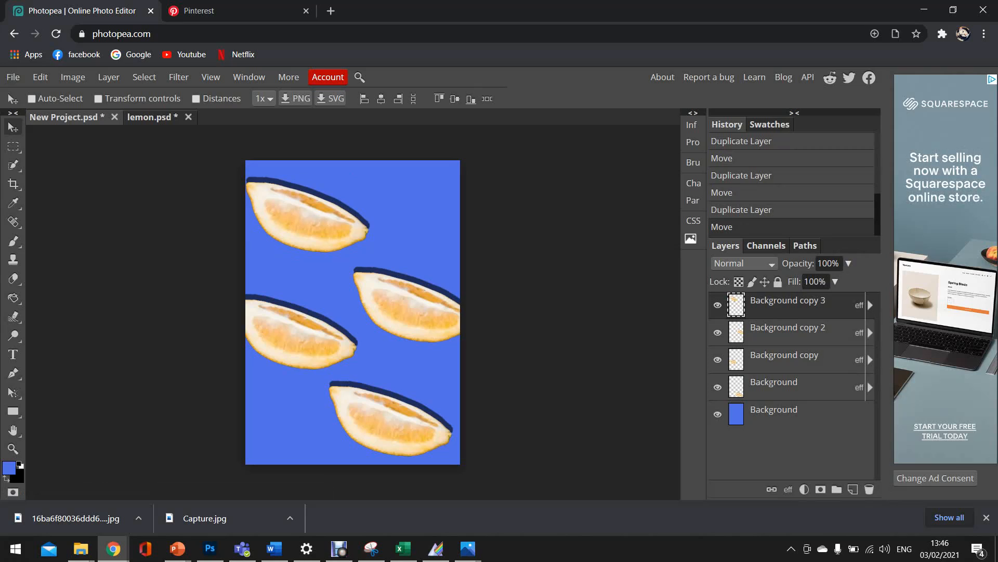
Export the four-wedge design as a JPG via File > Export as.
left_click(13, 77)
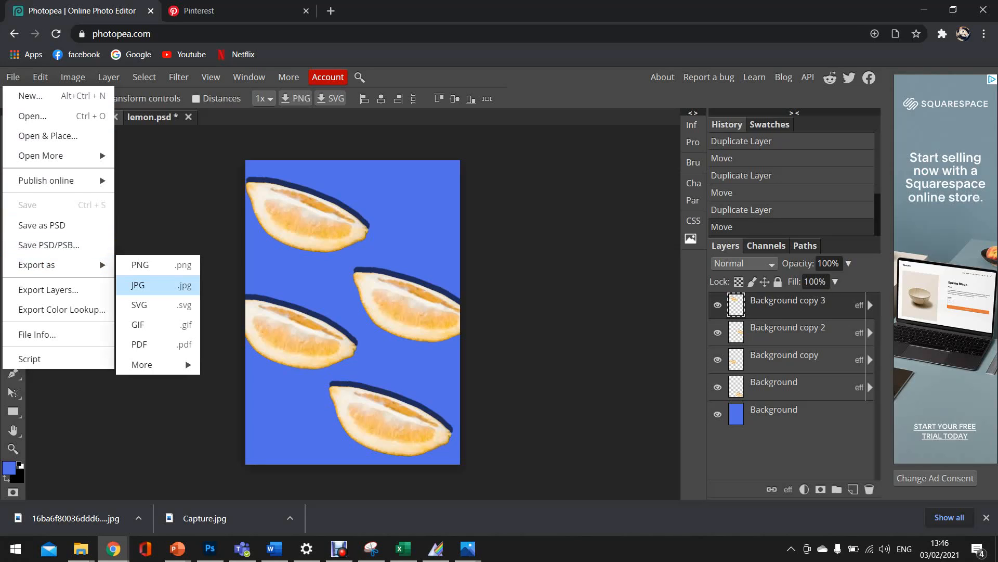
left_click(138, 285)
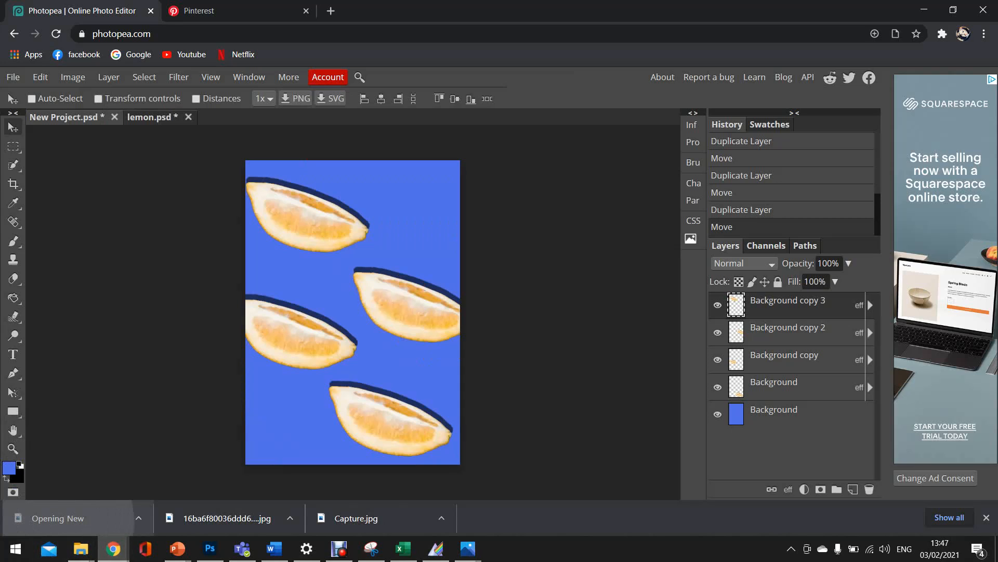
View the downloaded New Project.jpg in Windows Photos to check the finished design.
left_click(467, 548)
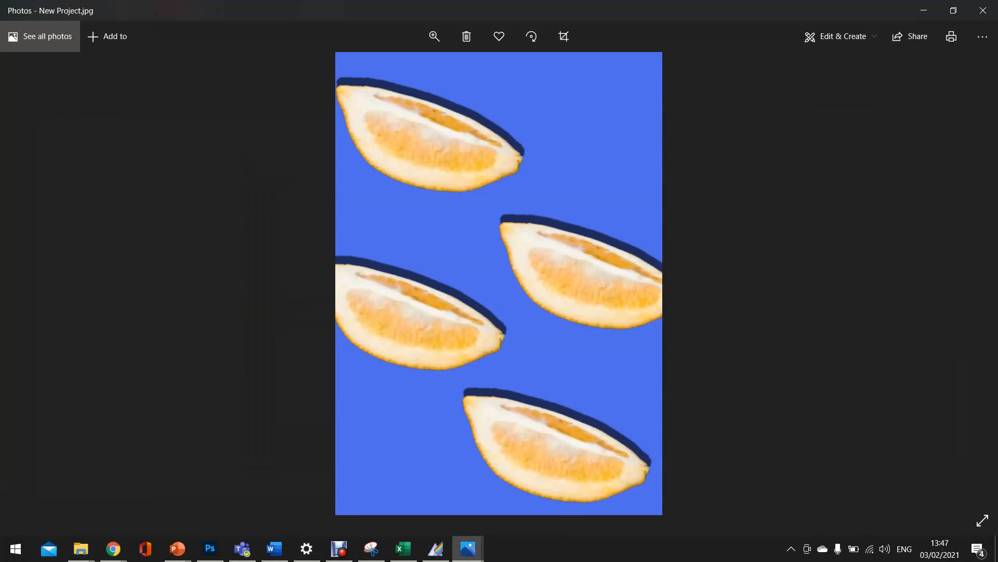
mouse_move(982, 11)
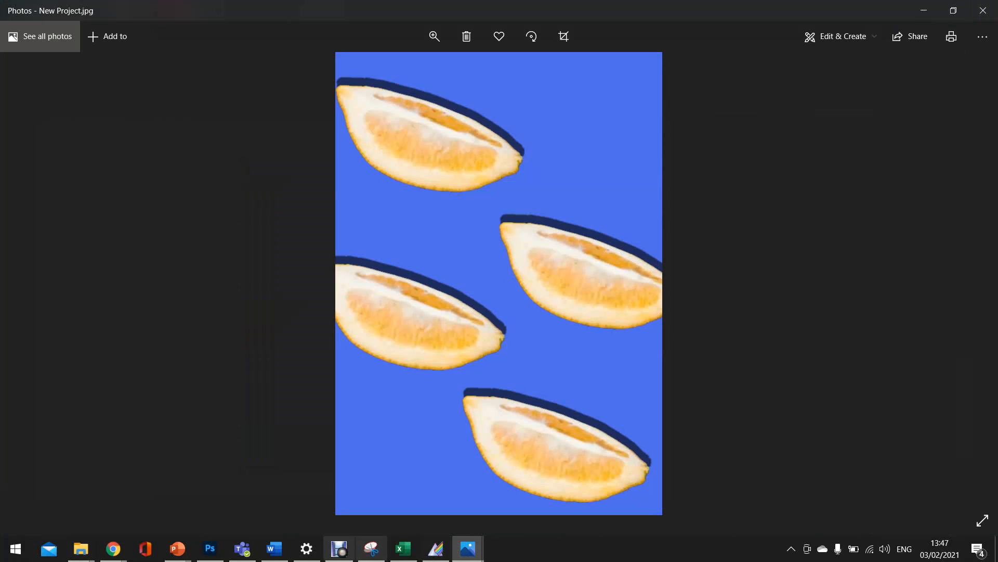
left_click(338, 548)
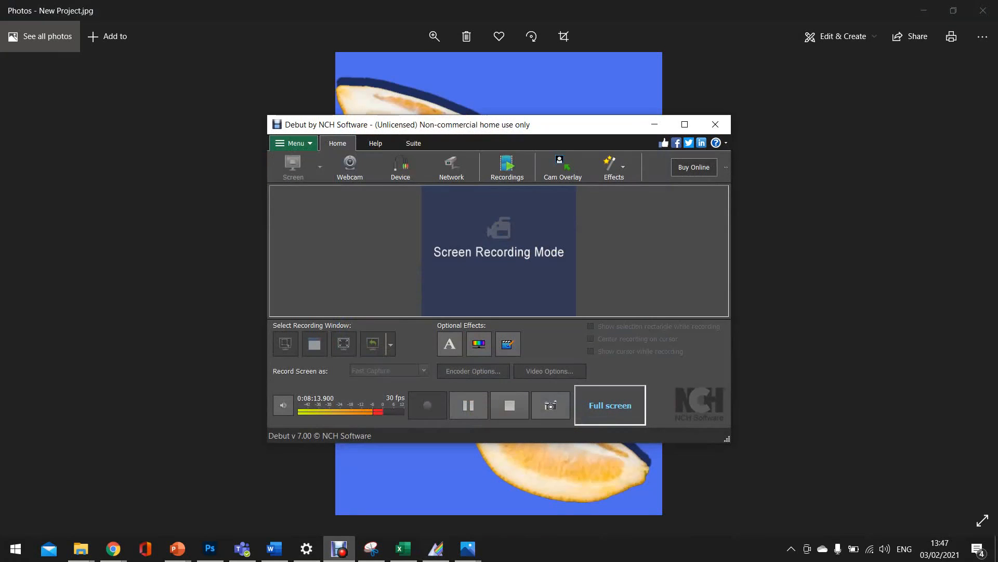